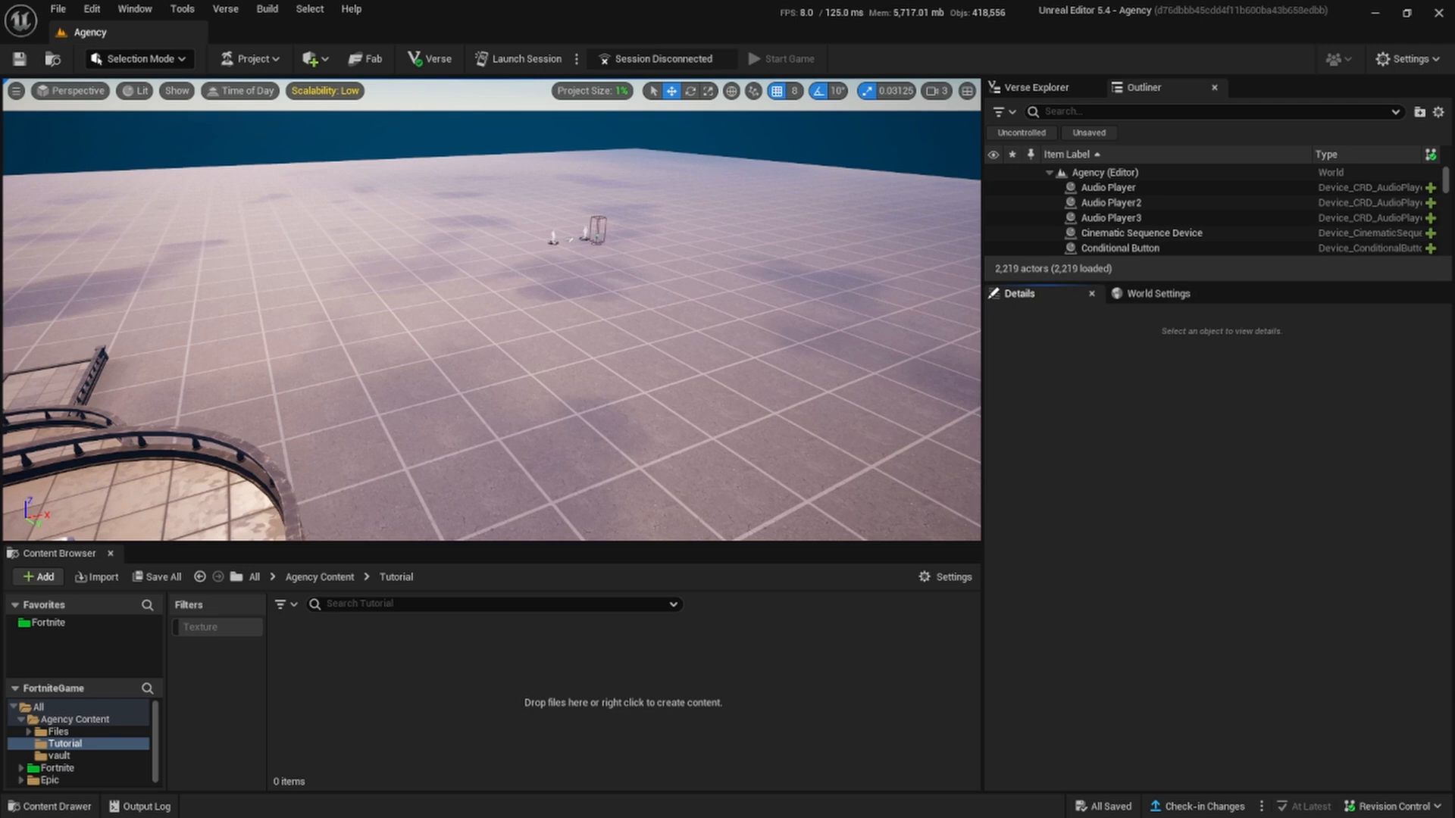
pyautogui.moveTo(875, 751)
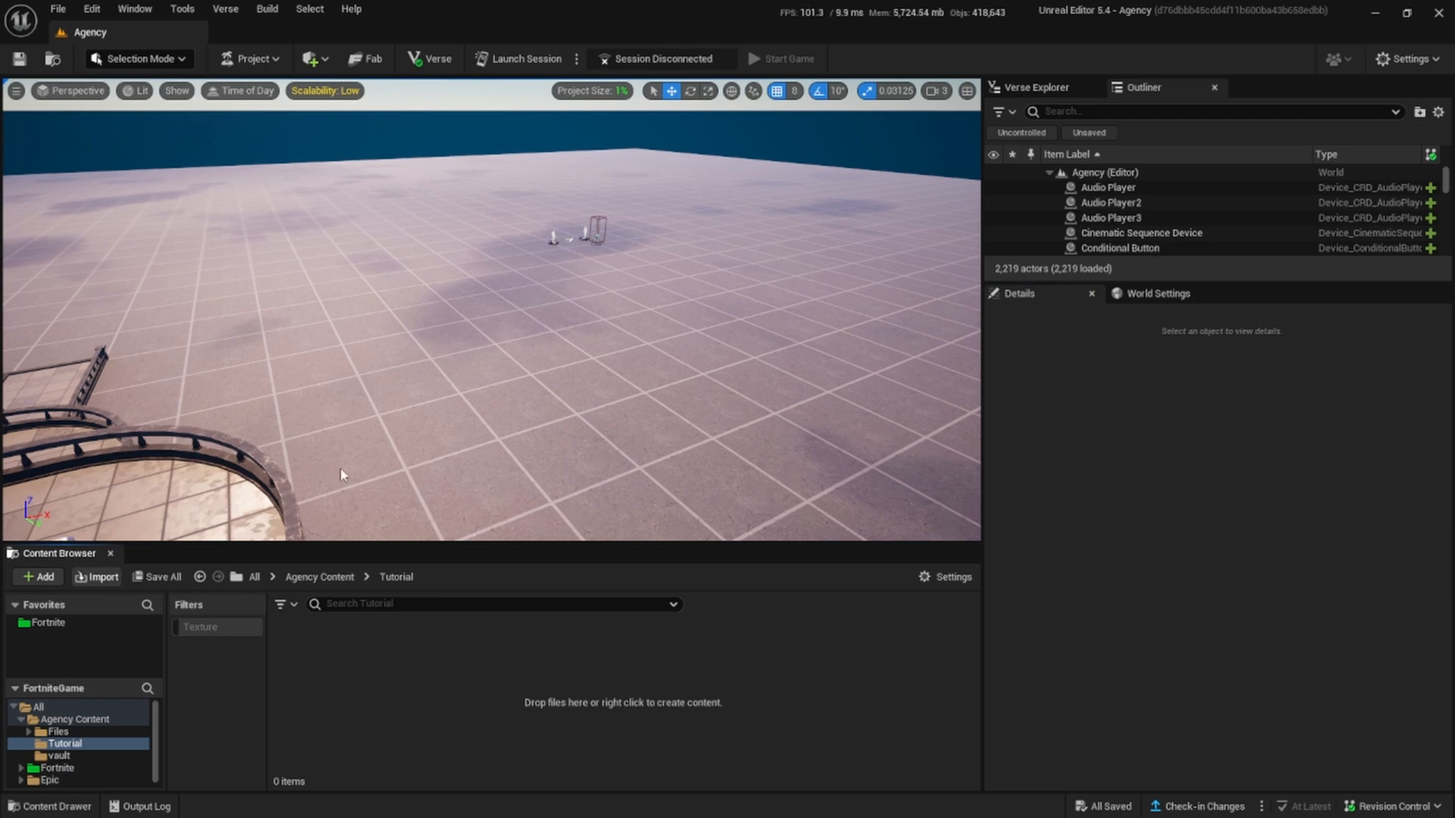
# Import the four space cubemap .dds files from the Compressed folder into Tutorial
pyautogui.click(95, 577)
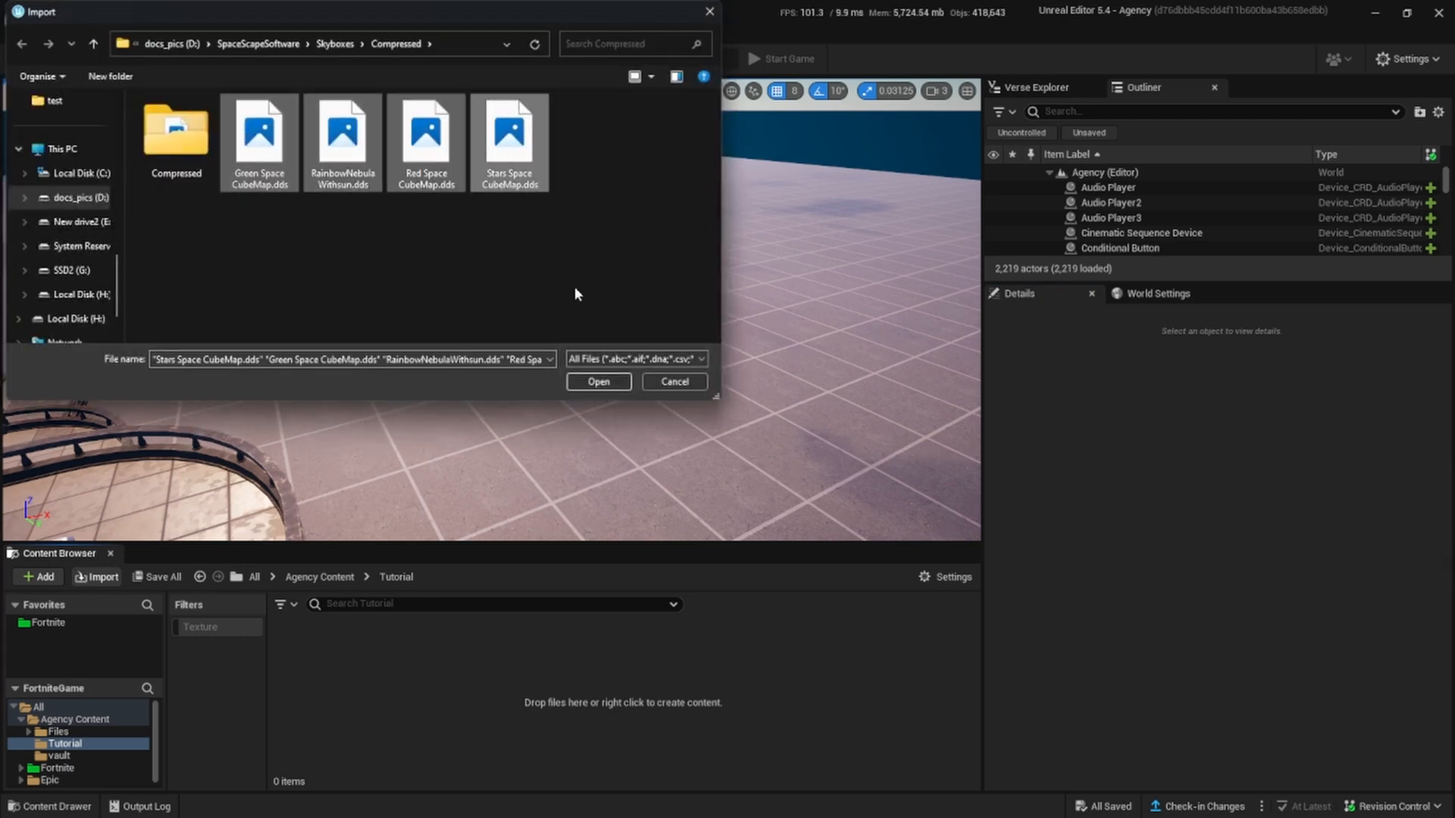
pyautogui.click(598, 382)
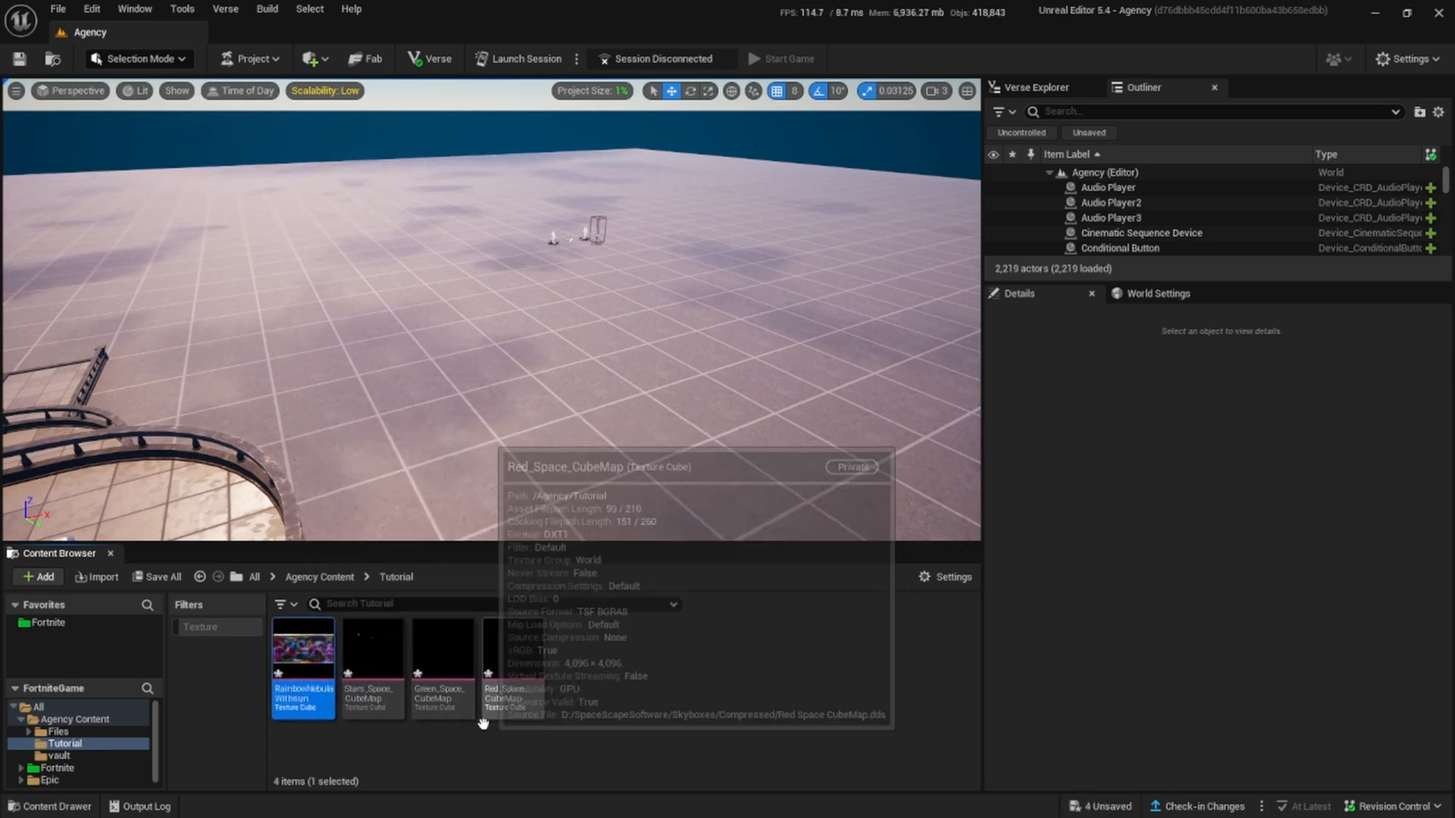
# Give the stars cubemap LeaveExistingMips mip generation and the UI texture group
pyautogui.doubleClick(495, 666)
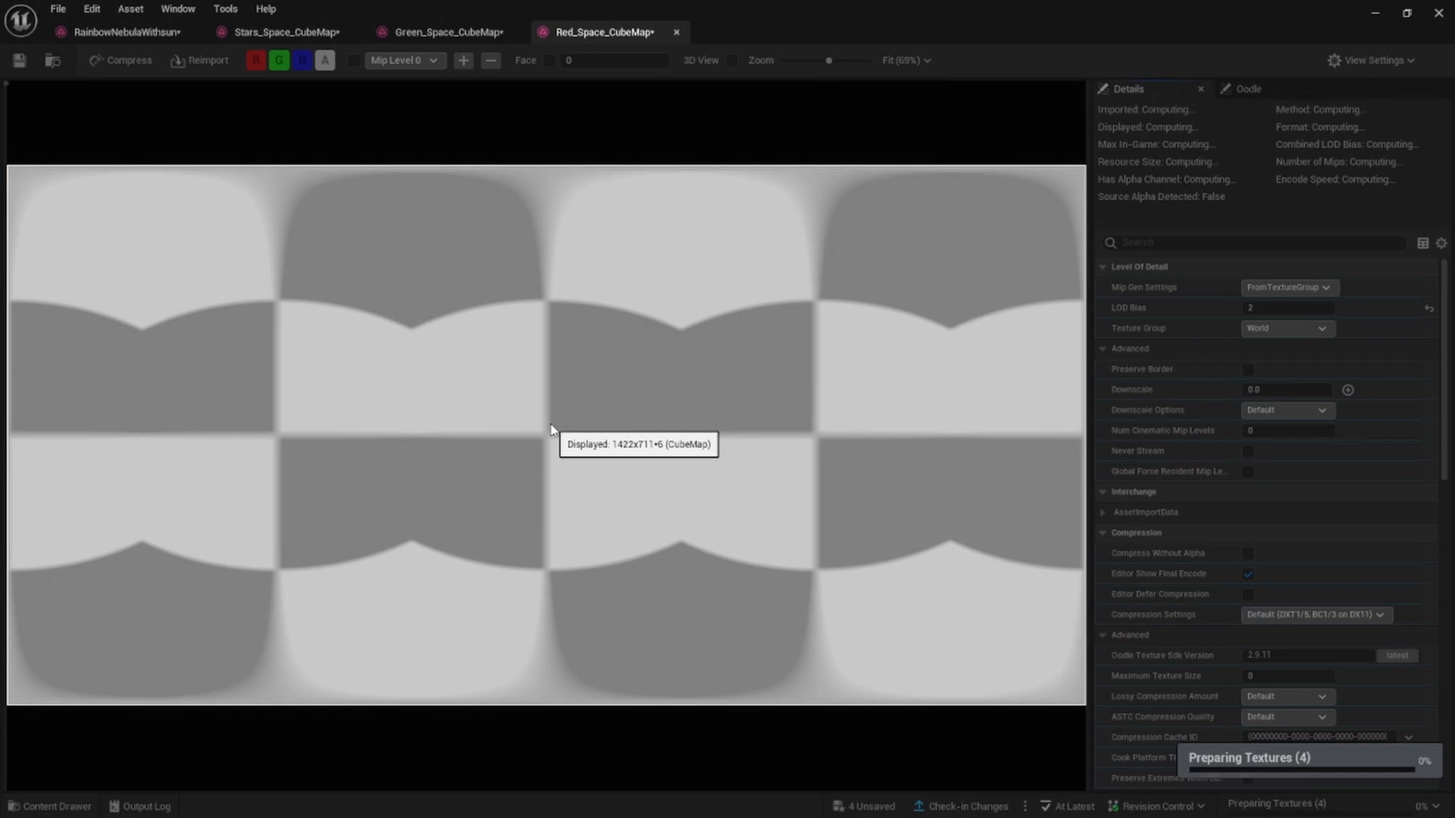
pyautogui.click(125, 32)
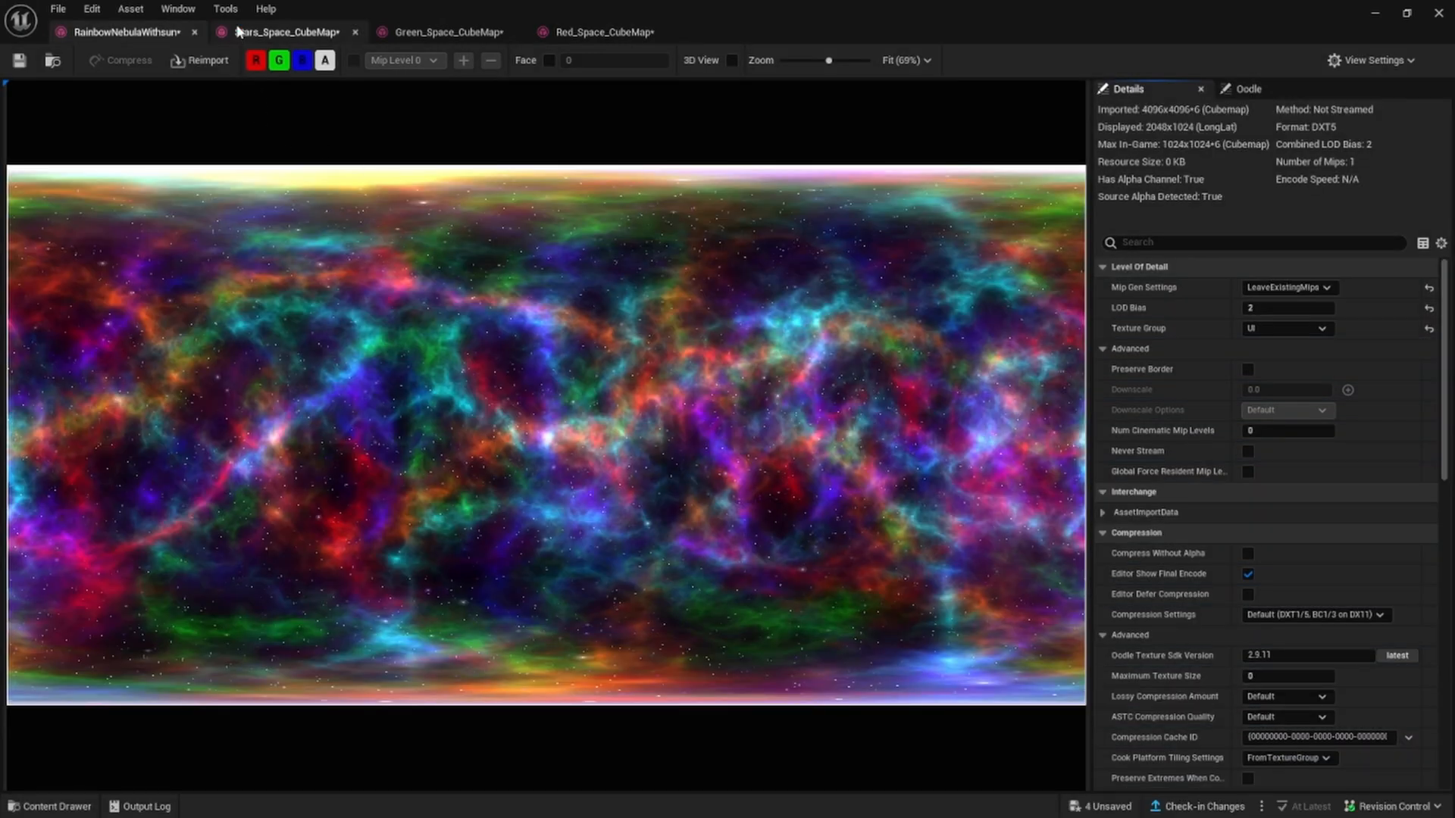
pyautogui.click(1288, 287)
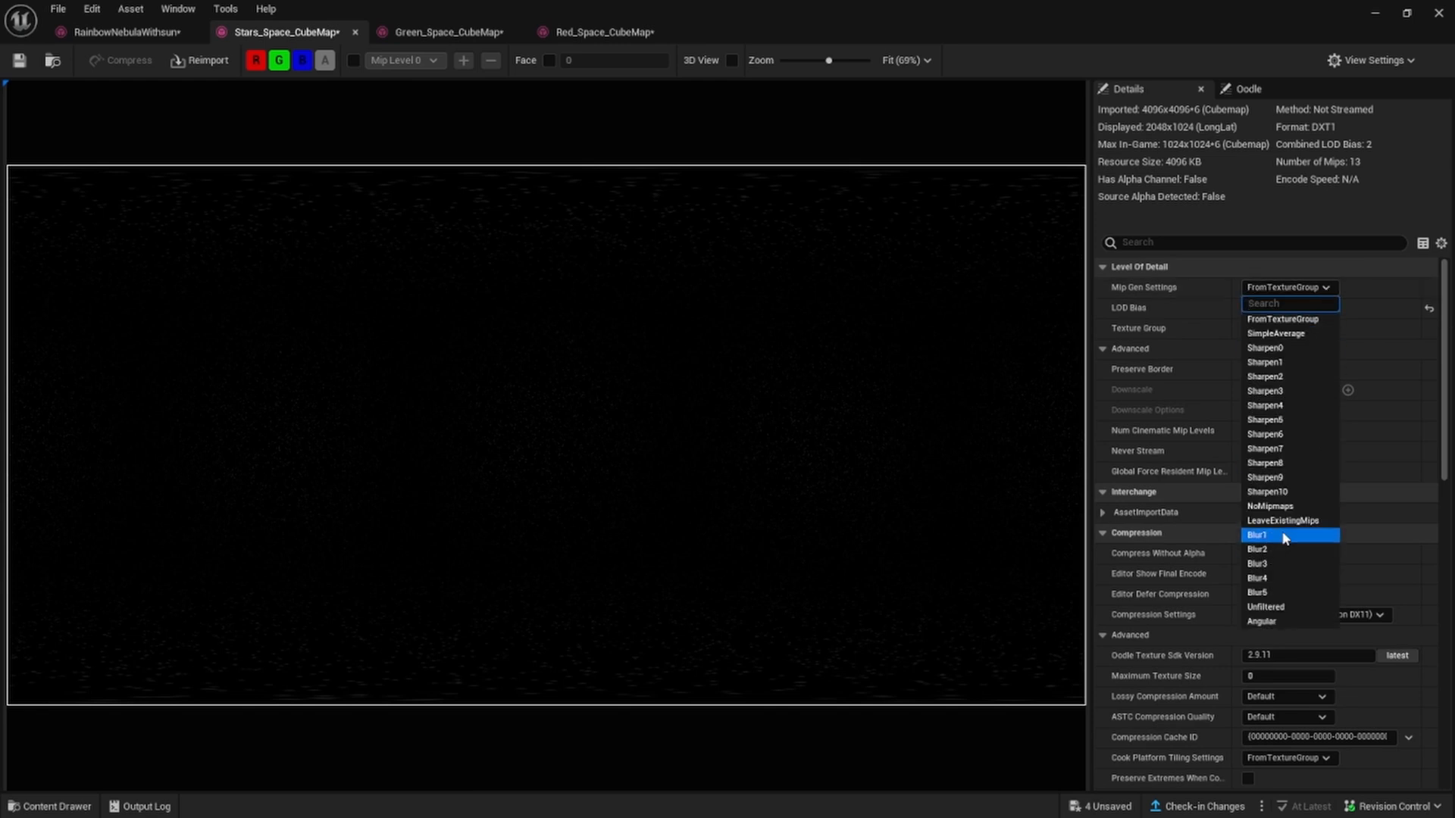
pyautogui.click(1270, 506)
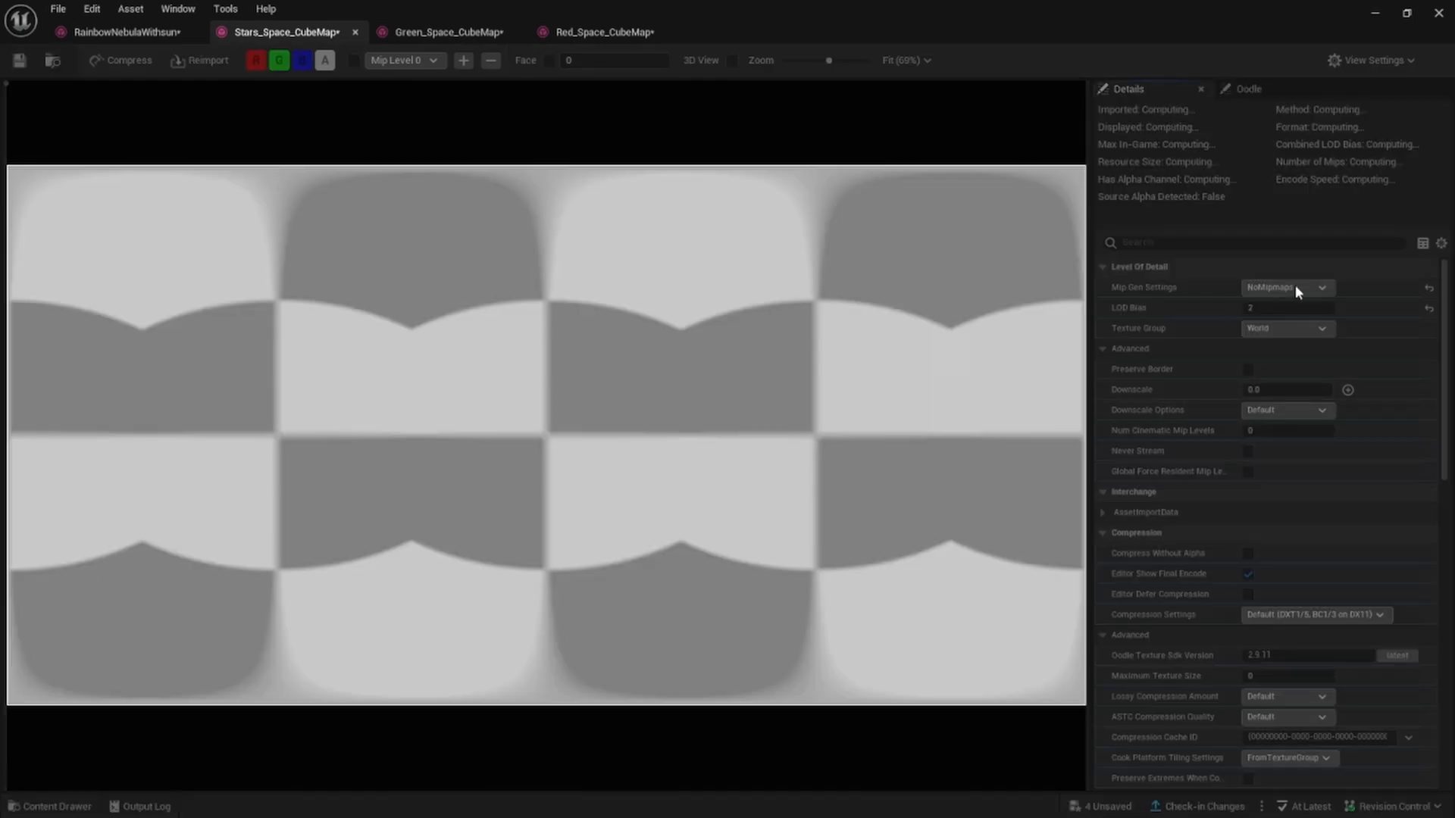
pyautogui.click(1286, 287)
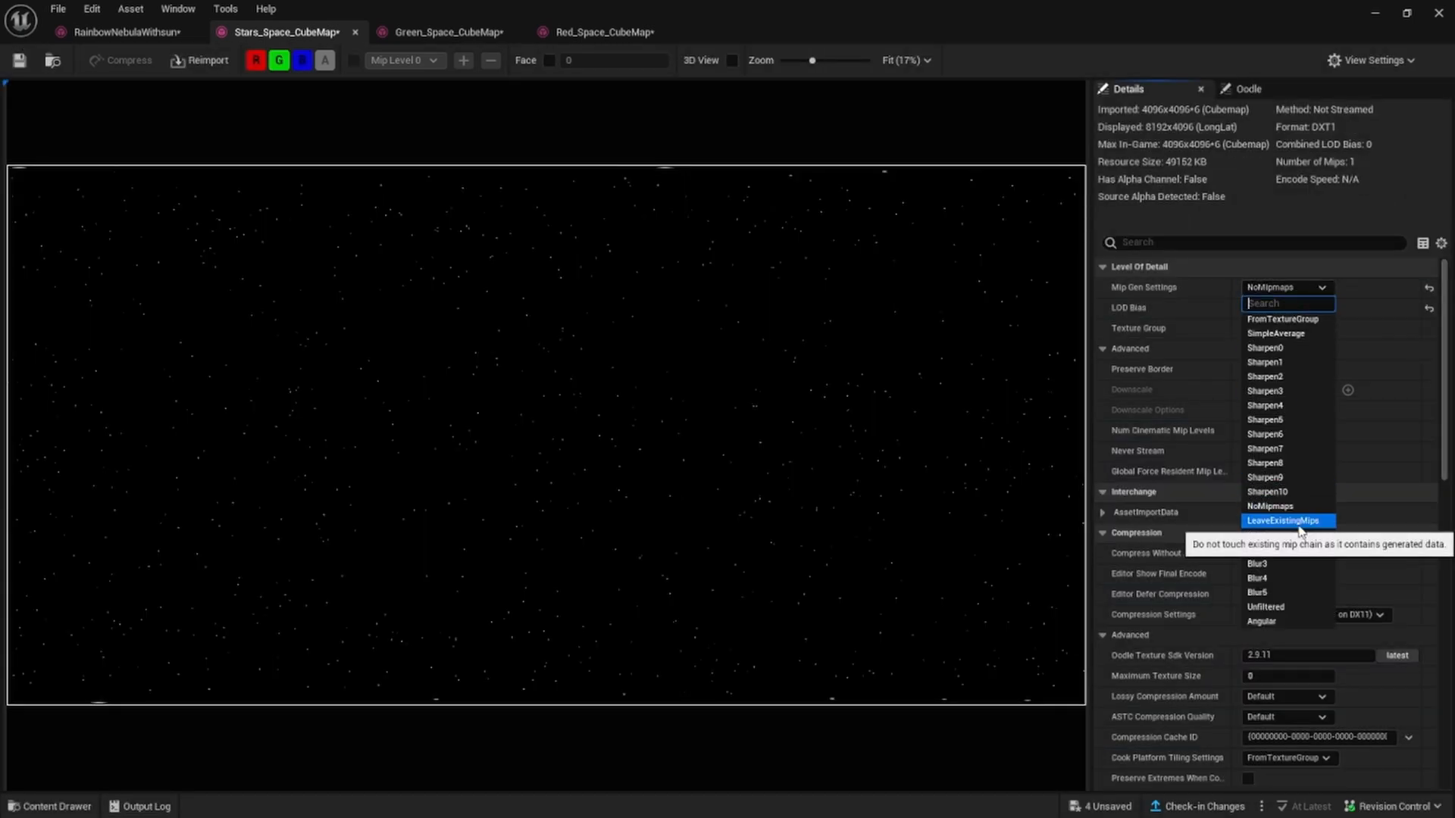
pyautogui.click(1288, 521)
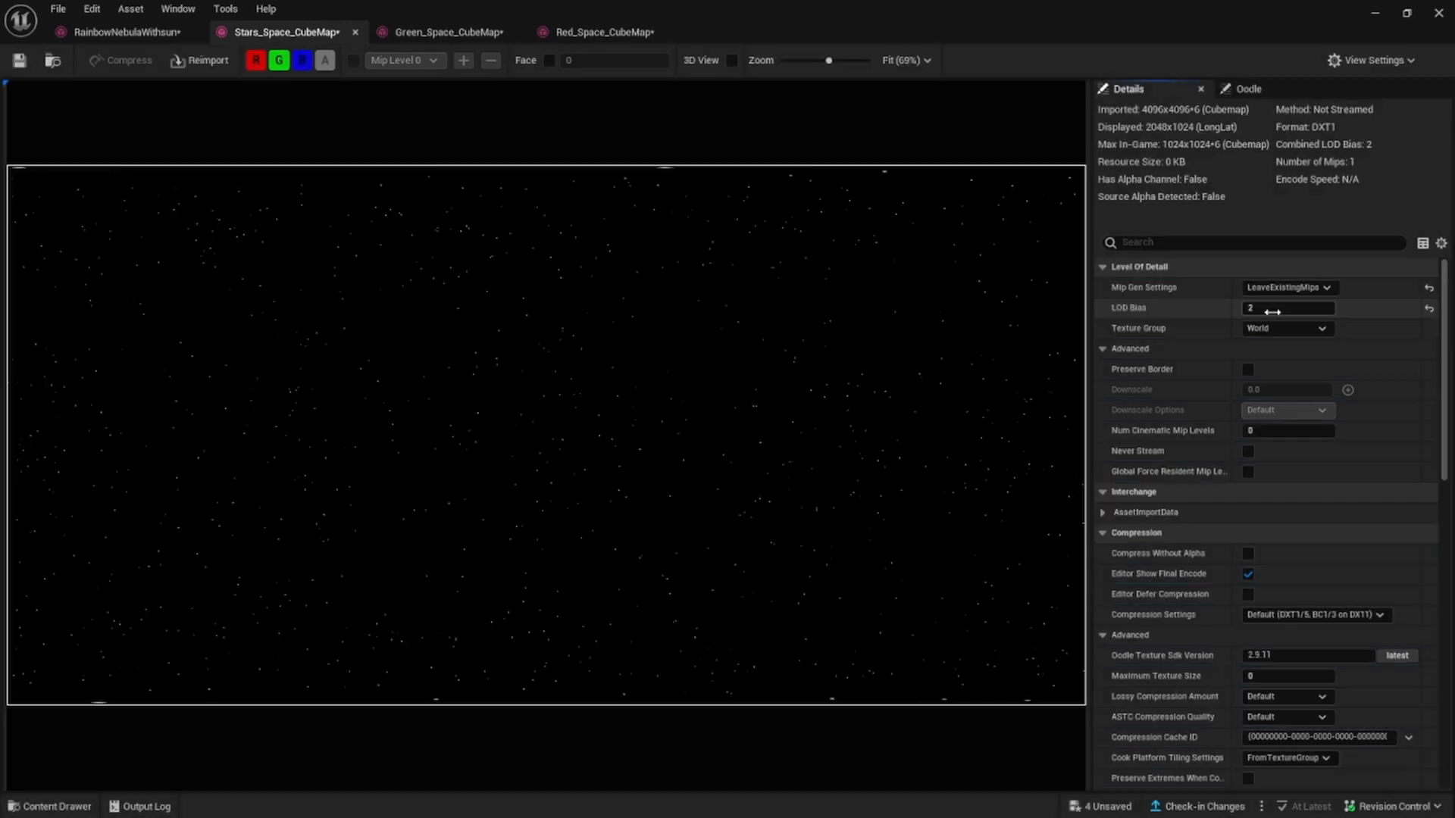
pyautogui.click(1287, 328)
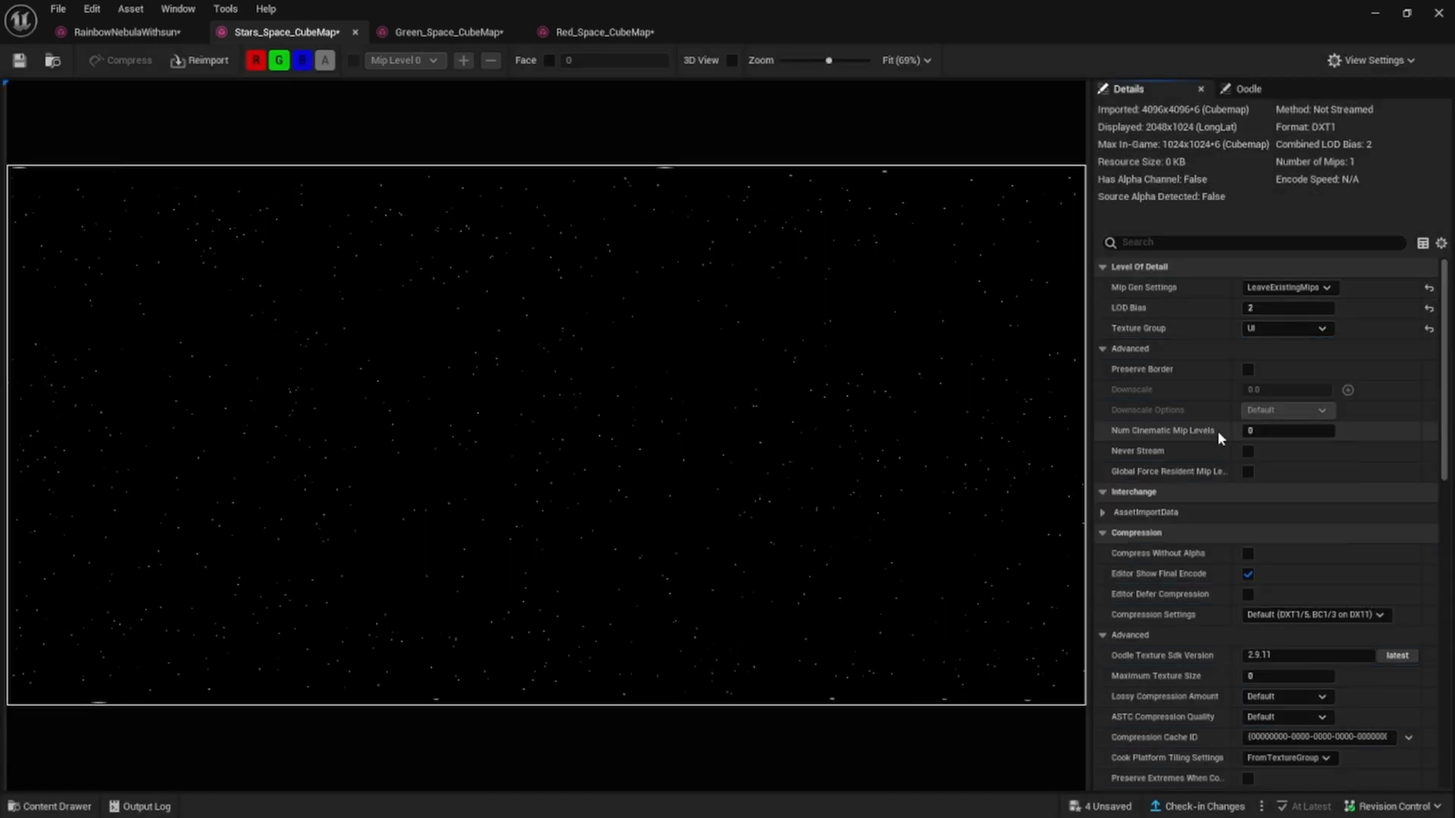
# Set the green cubemap to LeaveExistingMips and UI group, and the red cubemap to LeaveExistingMips
pyautogui.click(445, 32)
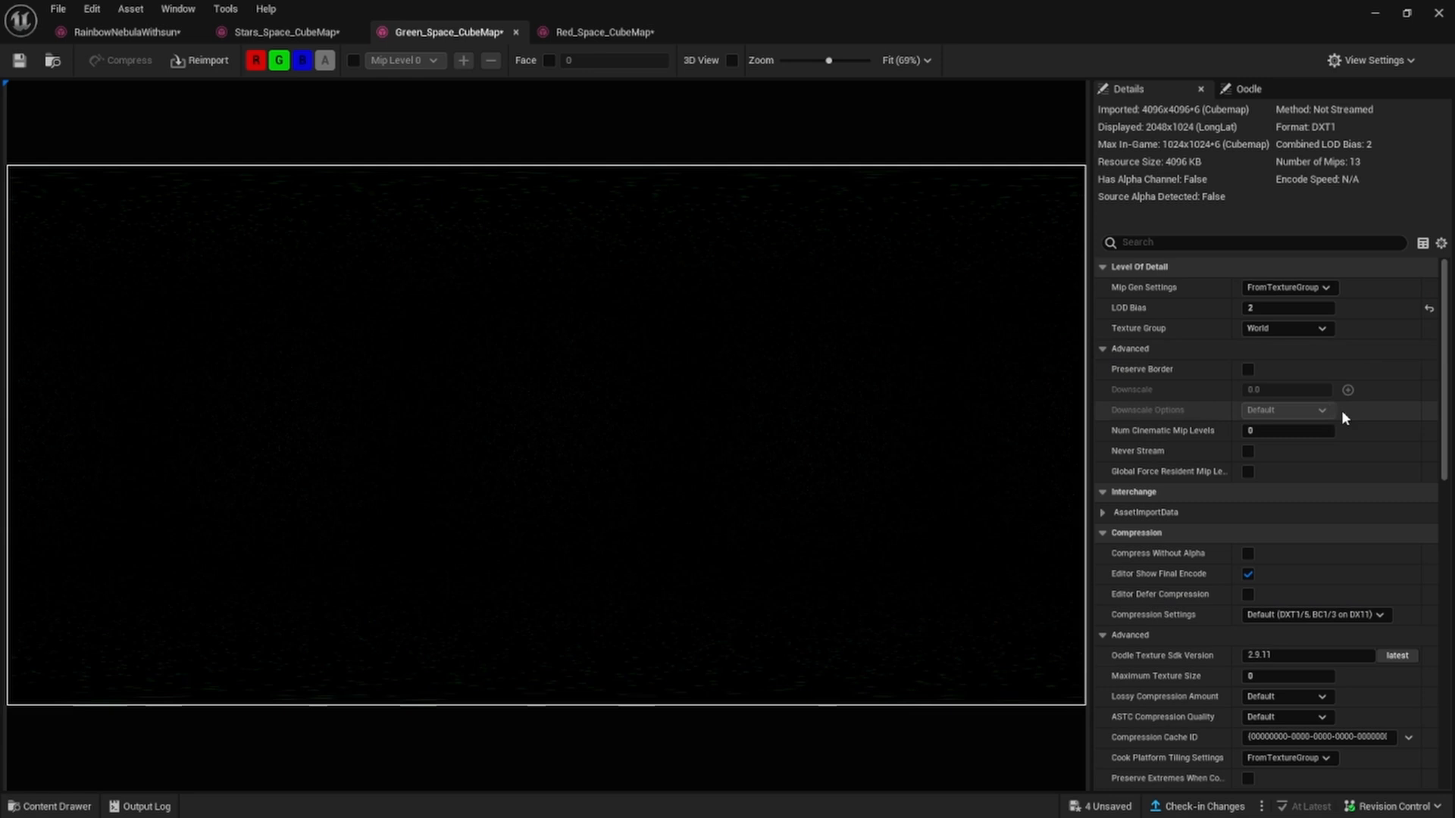
pyautogui.click(1288, 287)
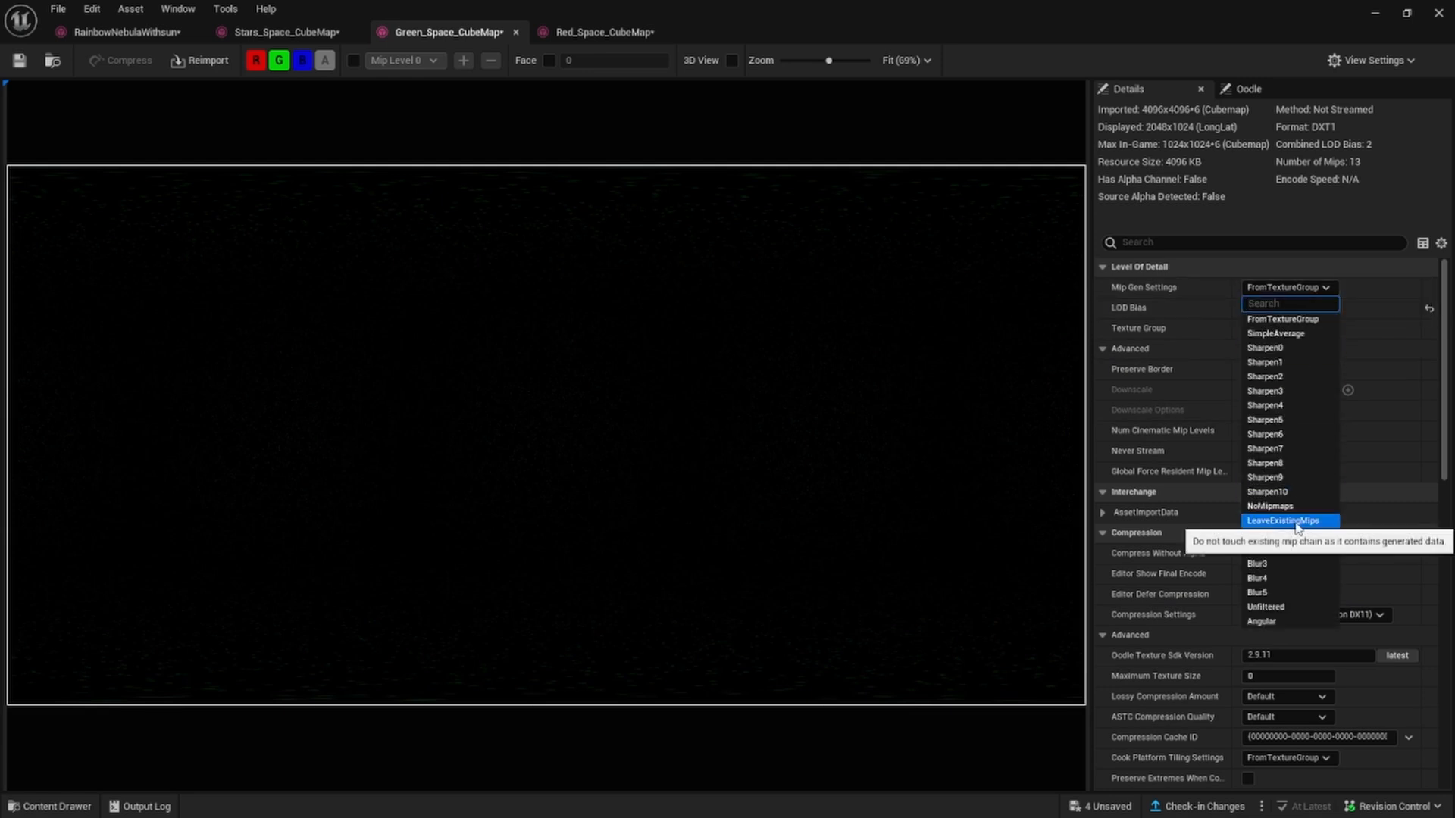
pyautogui.click(1288, 520)
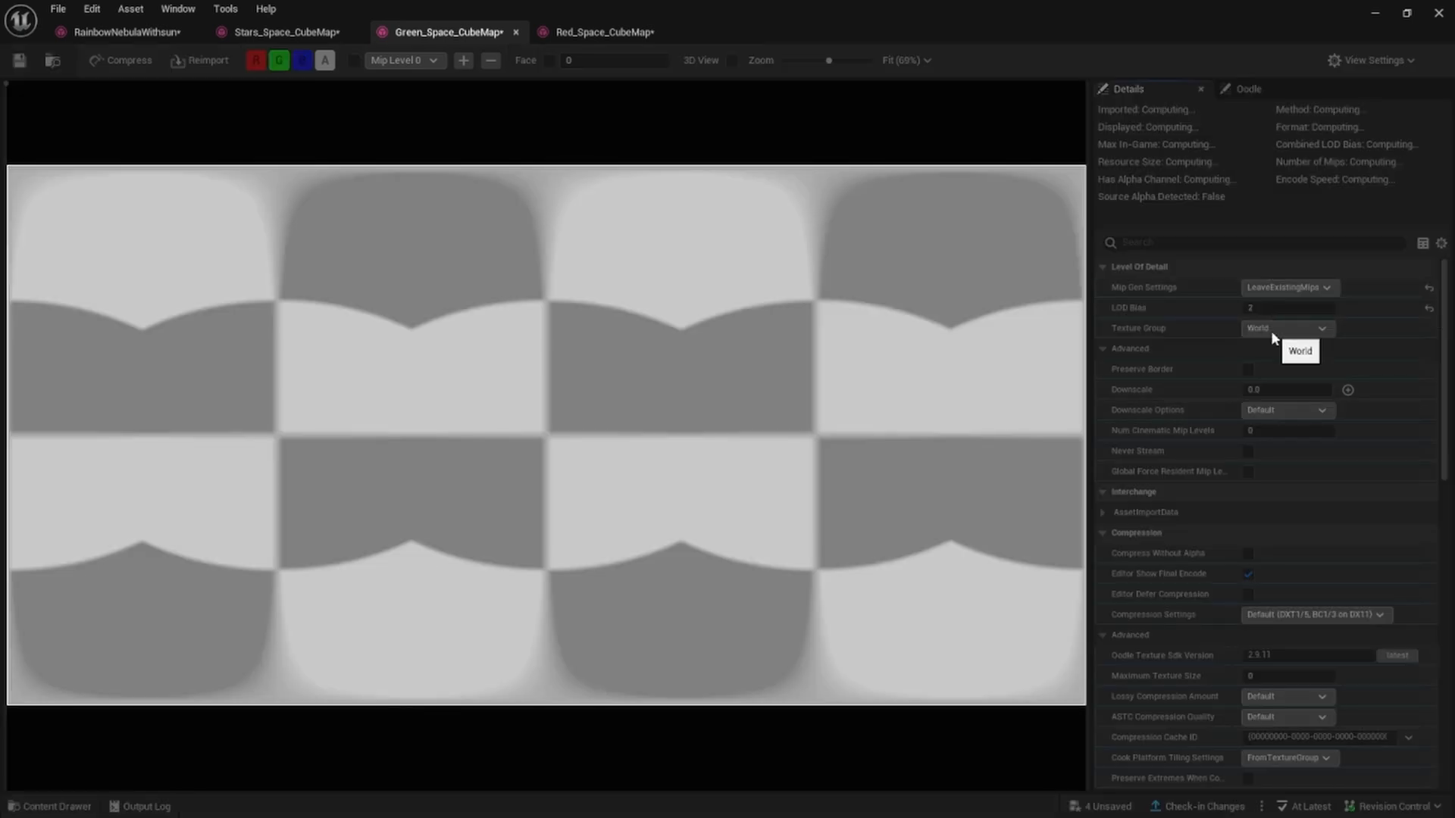
pyautogui.click(1288, 328)
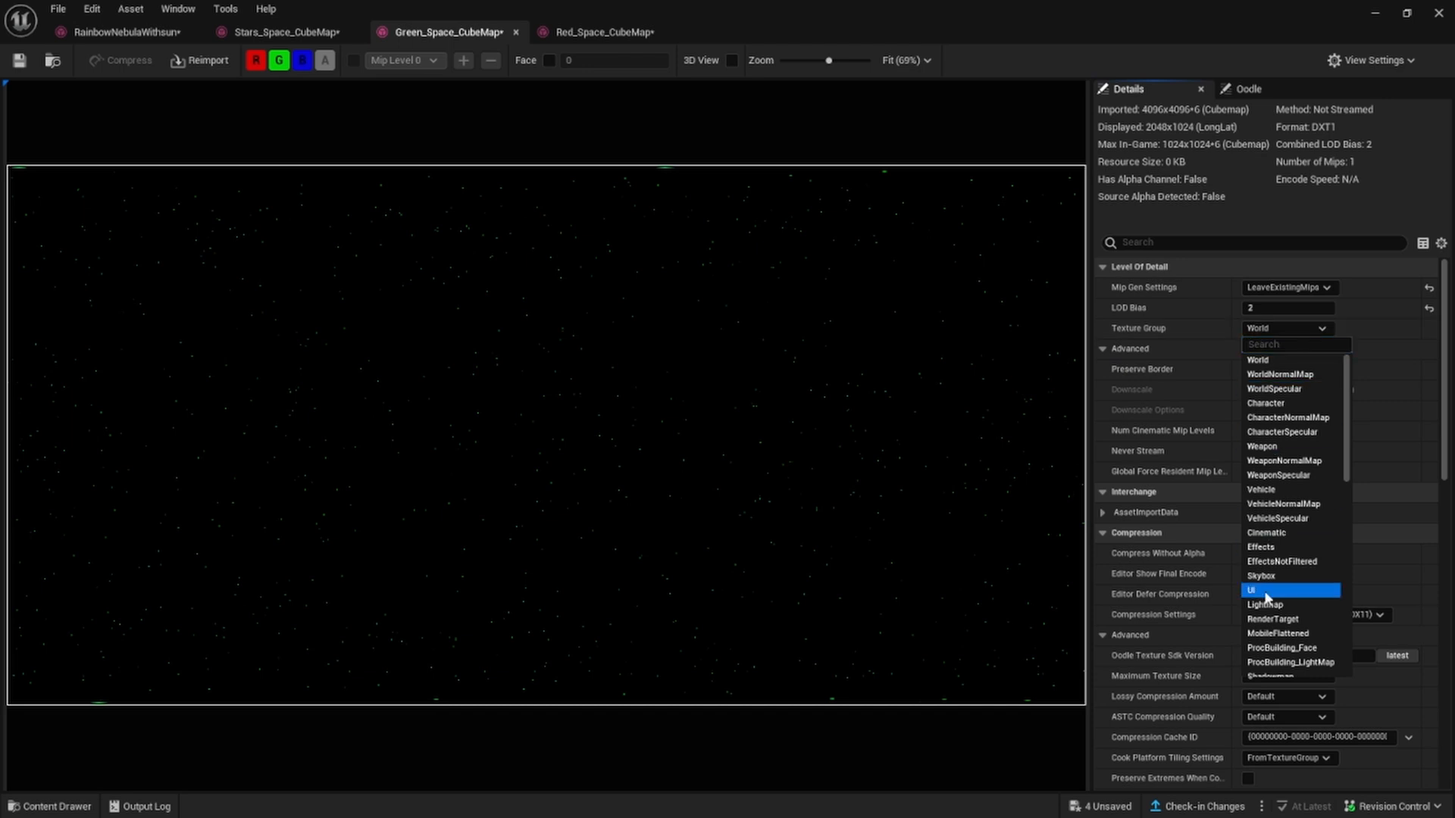
pyautogui.click(607, 32)
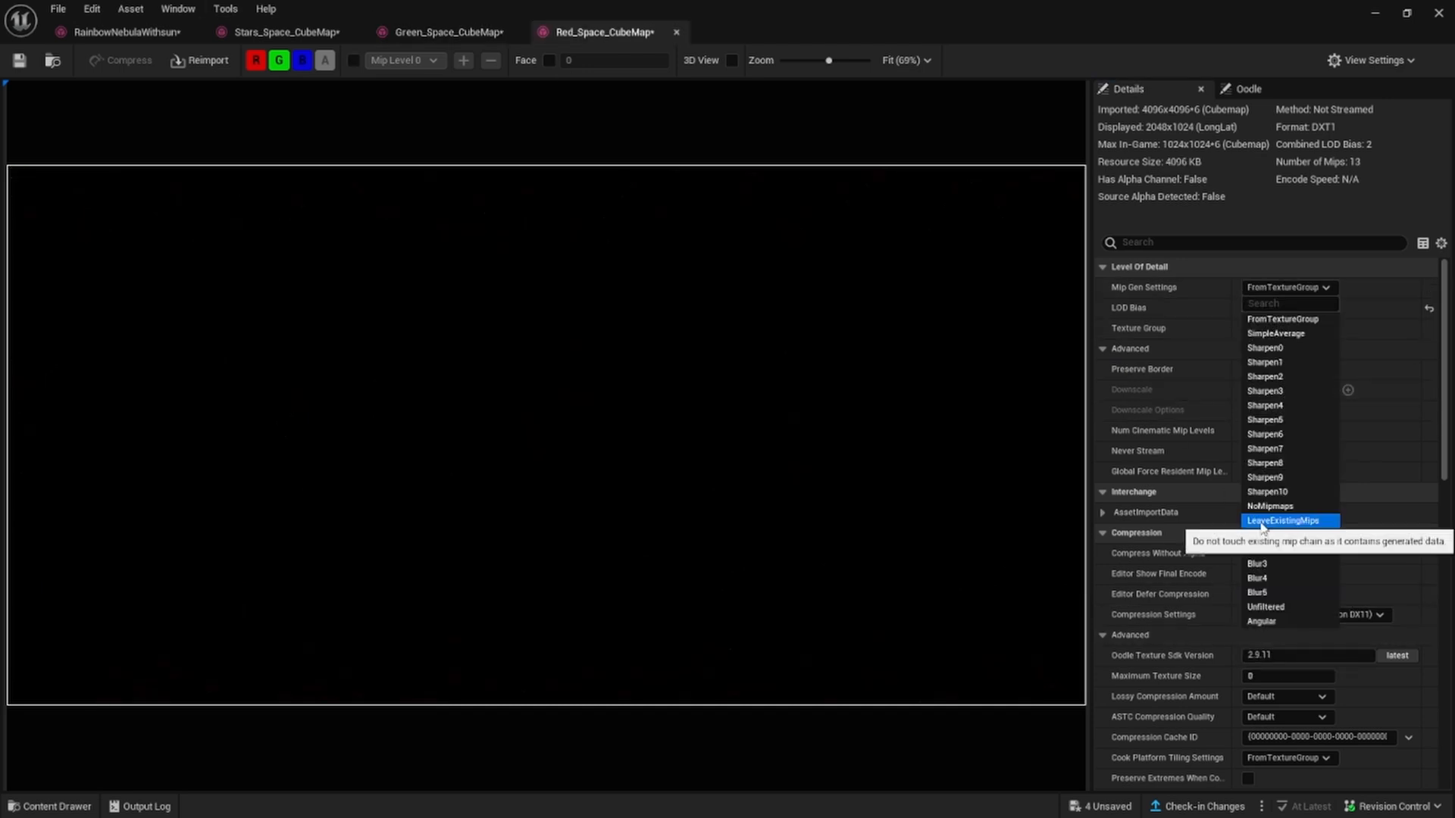
pyautogui.click(1284, 520)
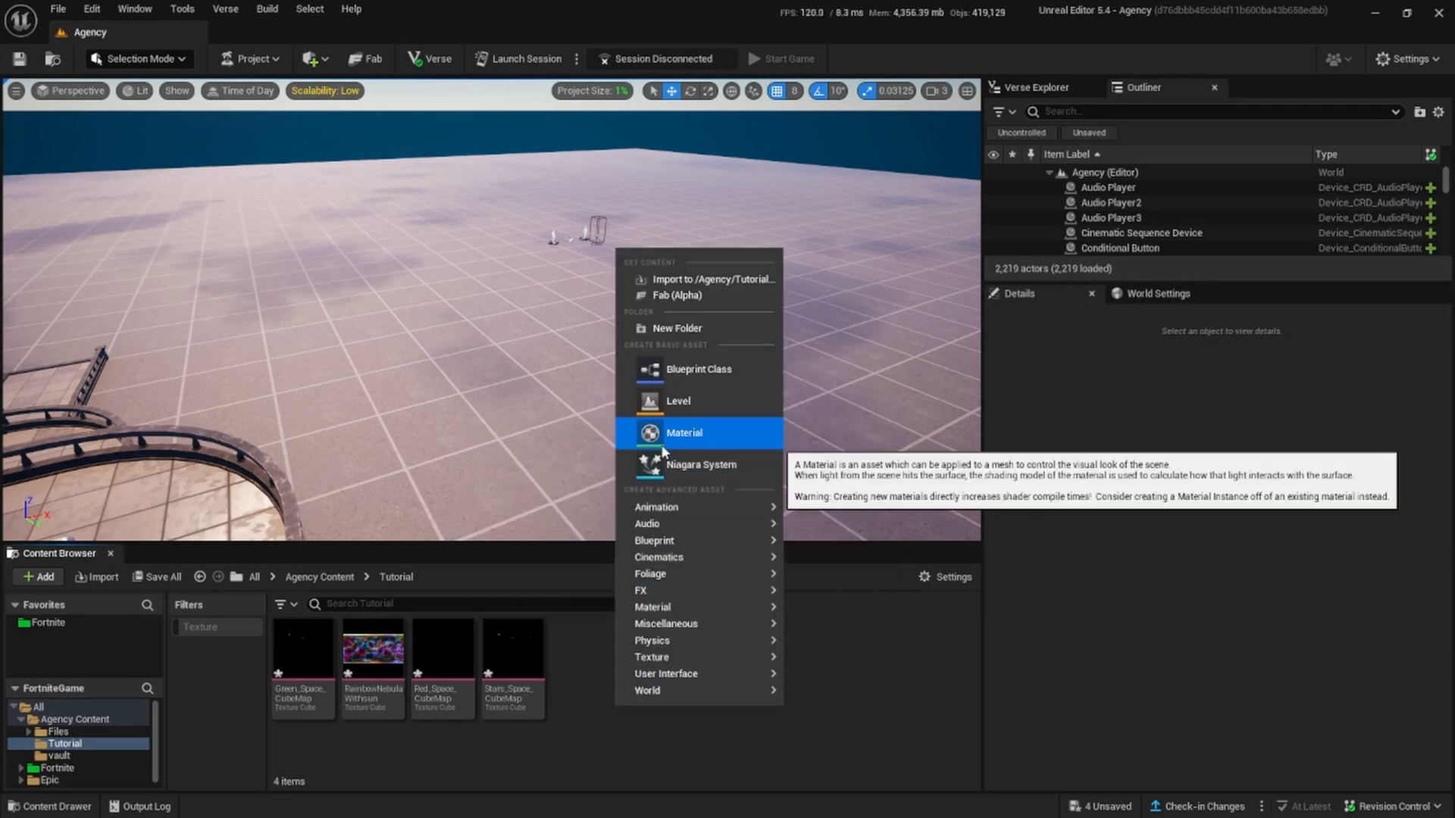
pyautogui.moveTo(698, 434)
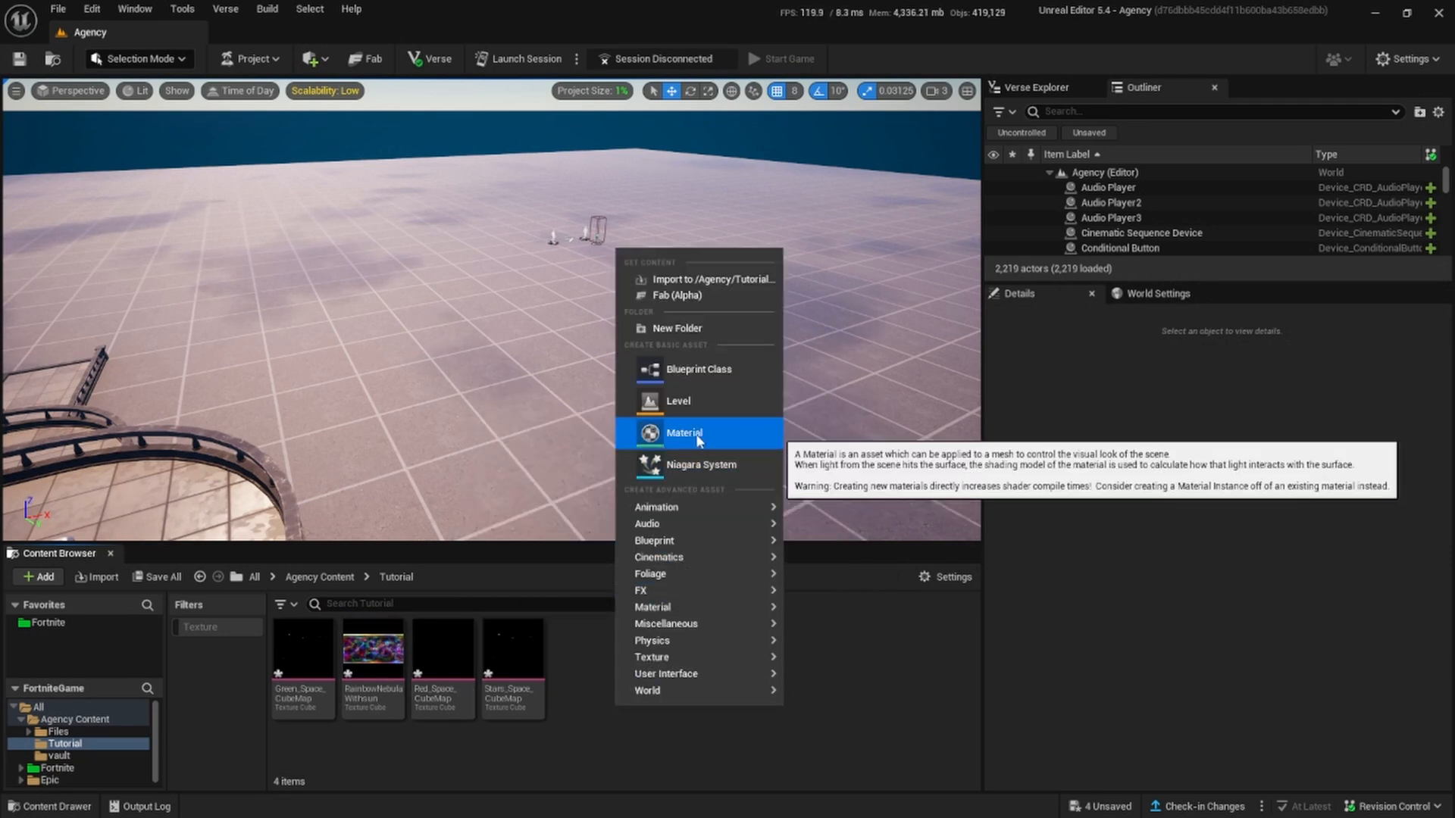
# Create a new Material asset named MultibarriorMat in the Tutorial folder
pyautogui.click(683, 433)
pyautogui.write('Multibbo')
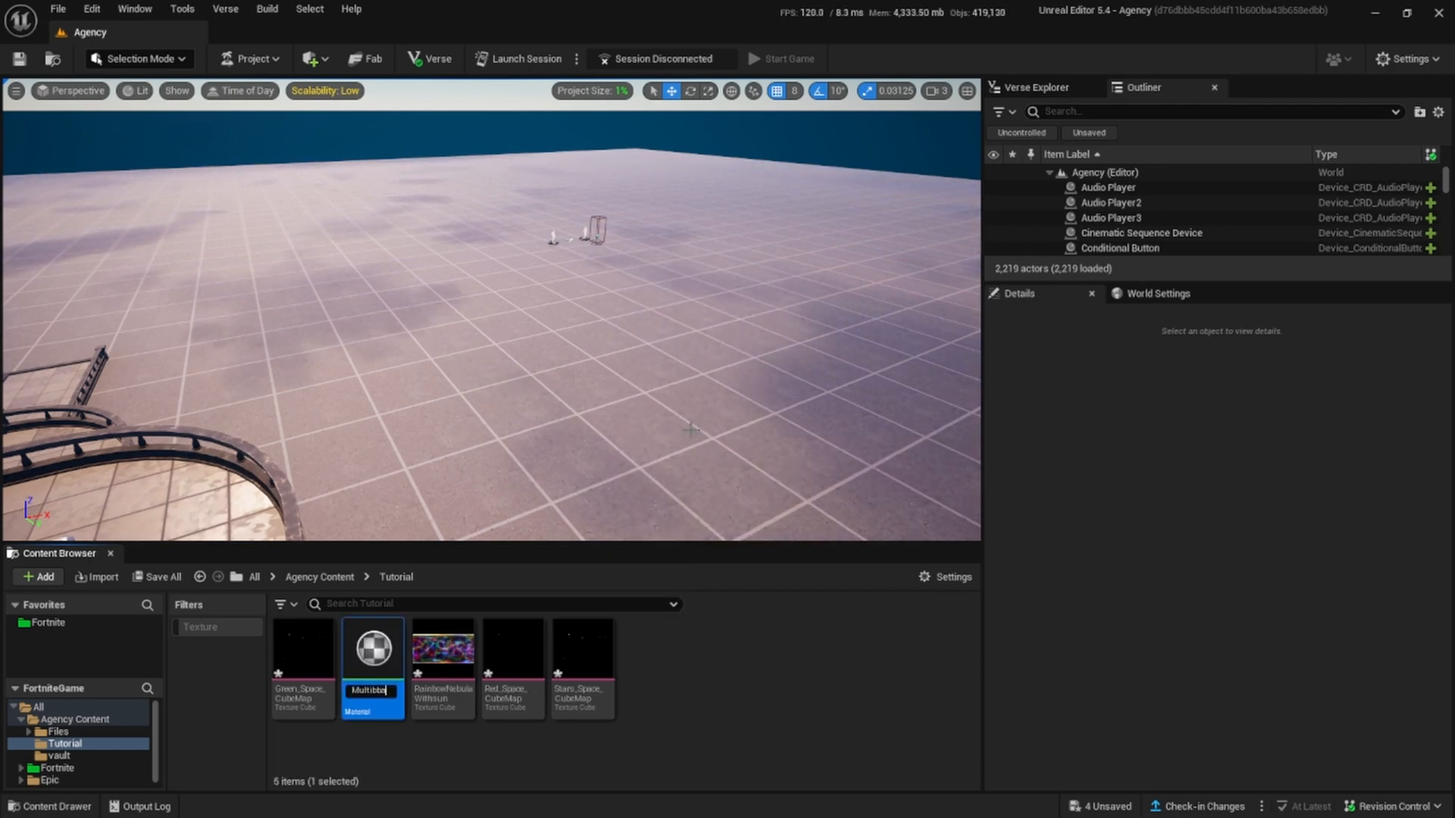
# Make MultibarriorMat Unlit and add four Texture Sample nodes, the first using the green cubemap
pyautogui.doubleClick(373, 647)
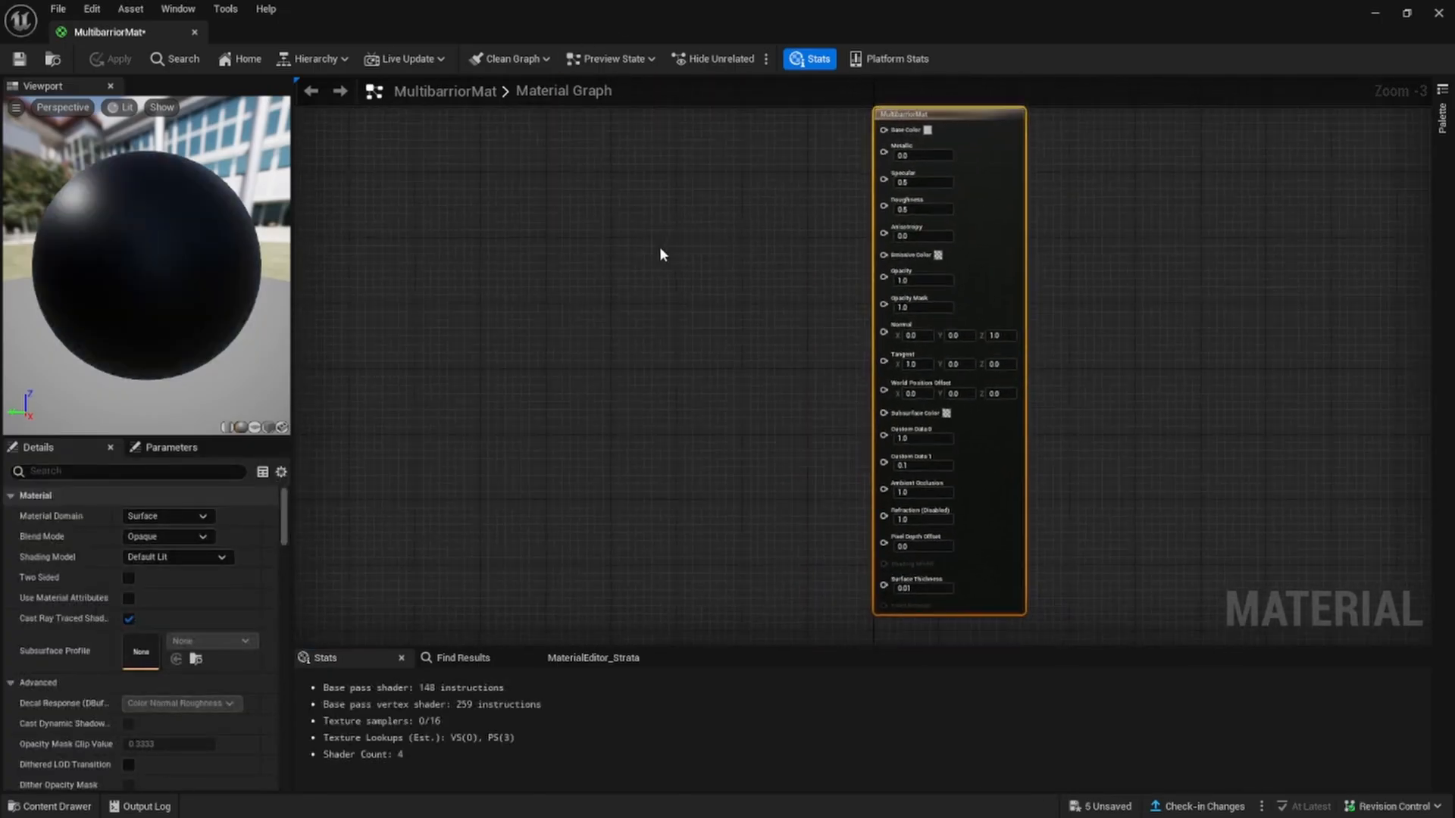
pyautogui.moveTo(39, 563)
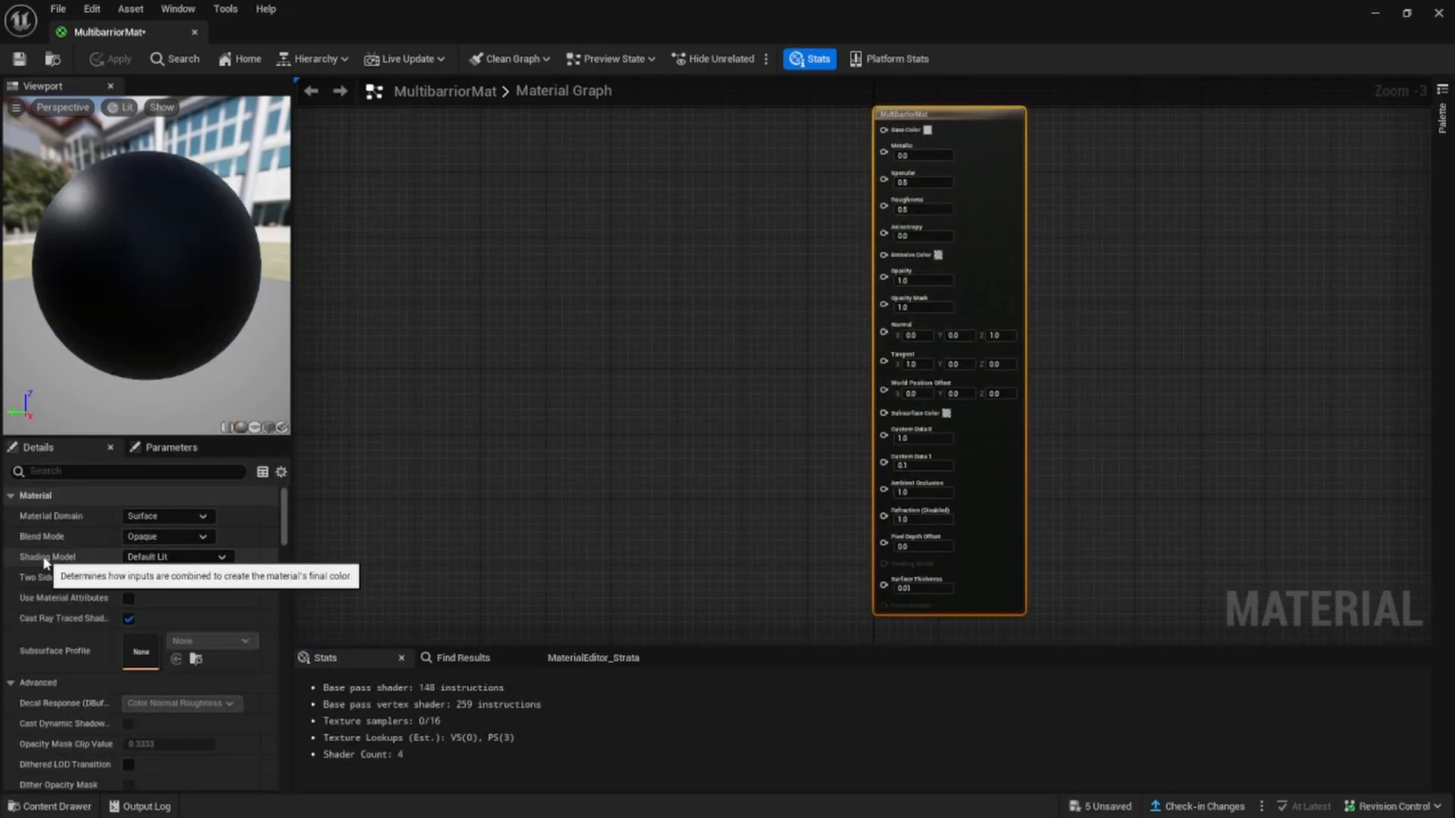
pyautogui.click(174, 557)
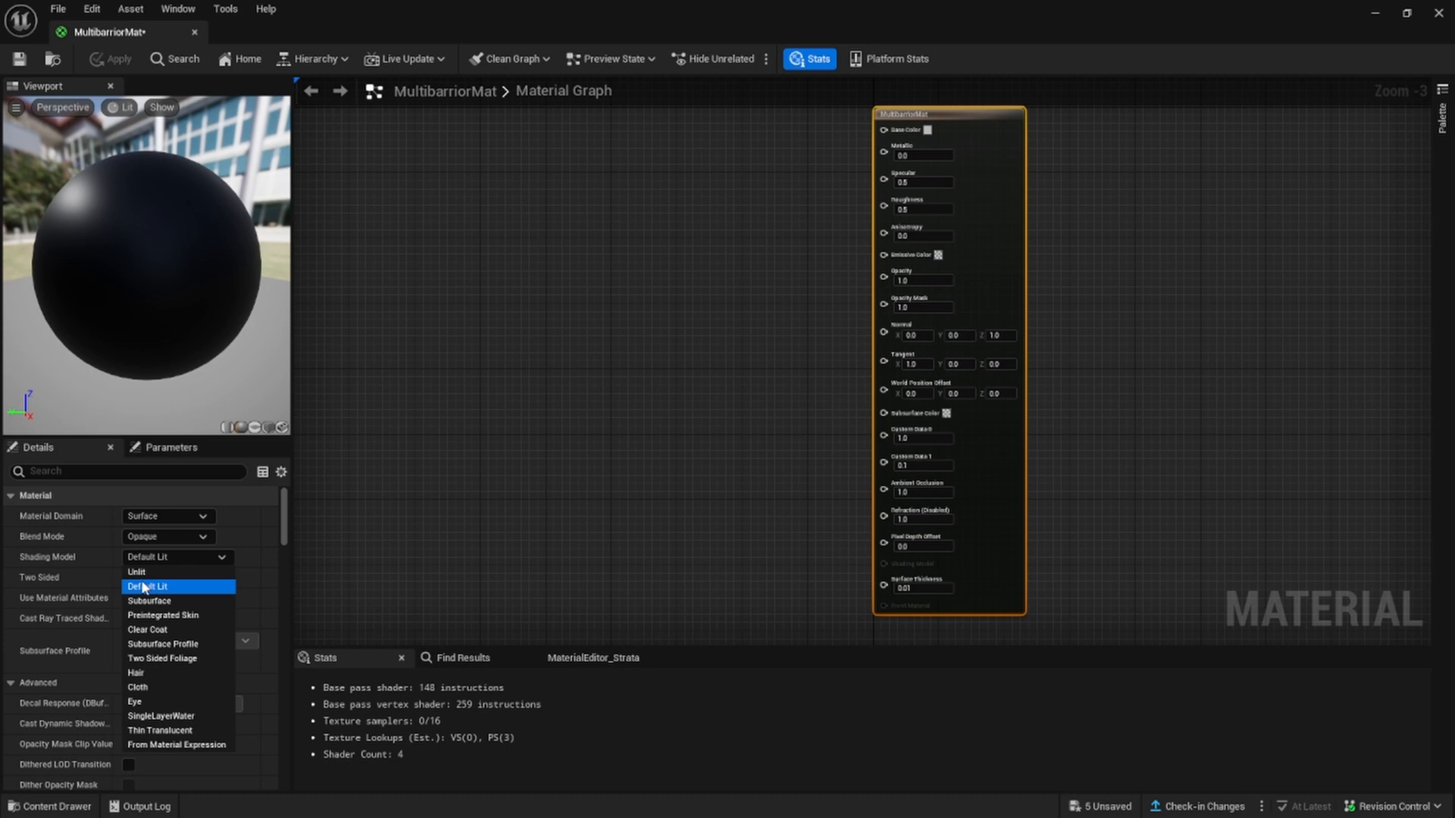
pyautogui.click(137, 572)
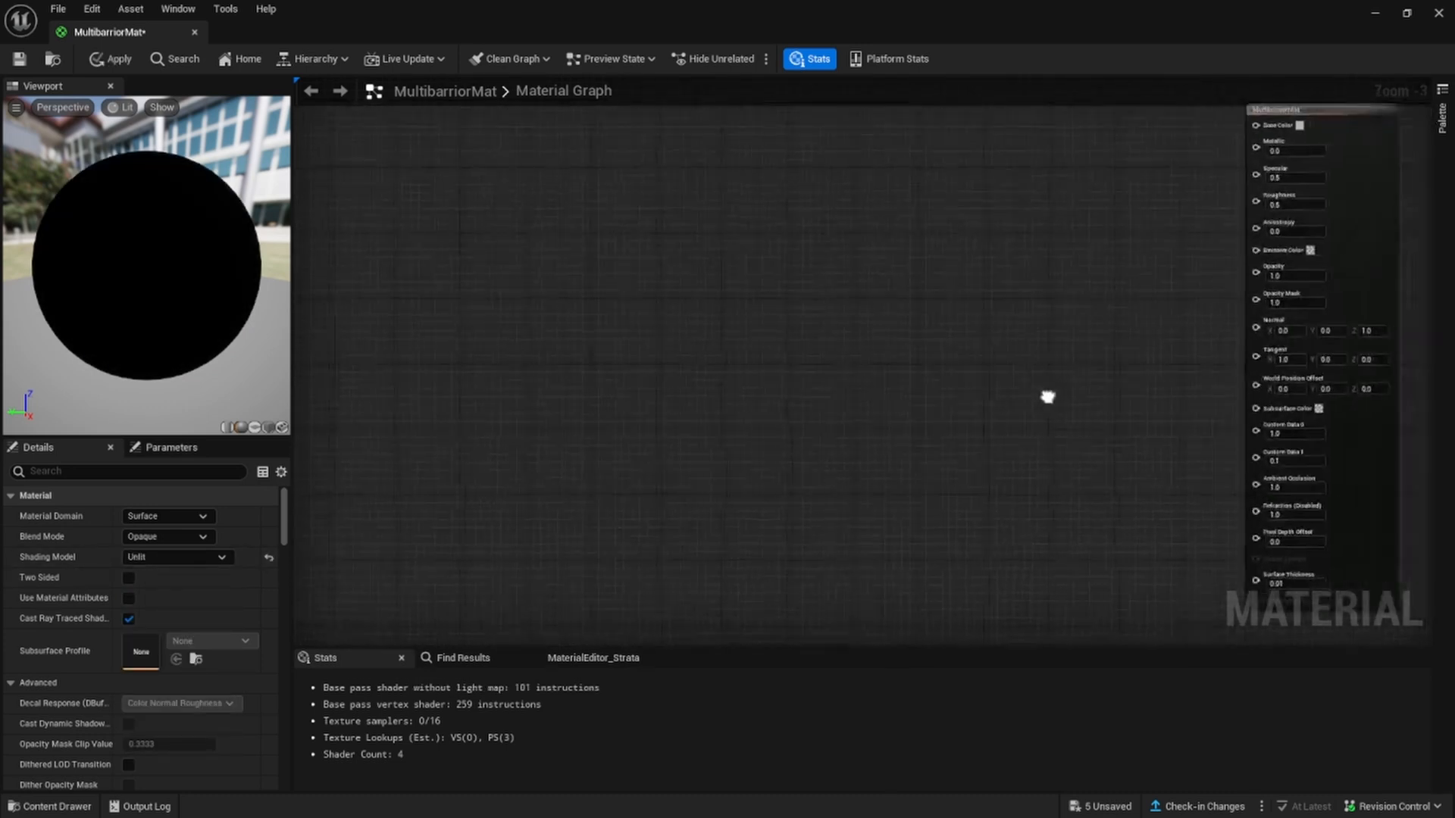
pyautogui.scroll(-3)
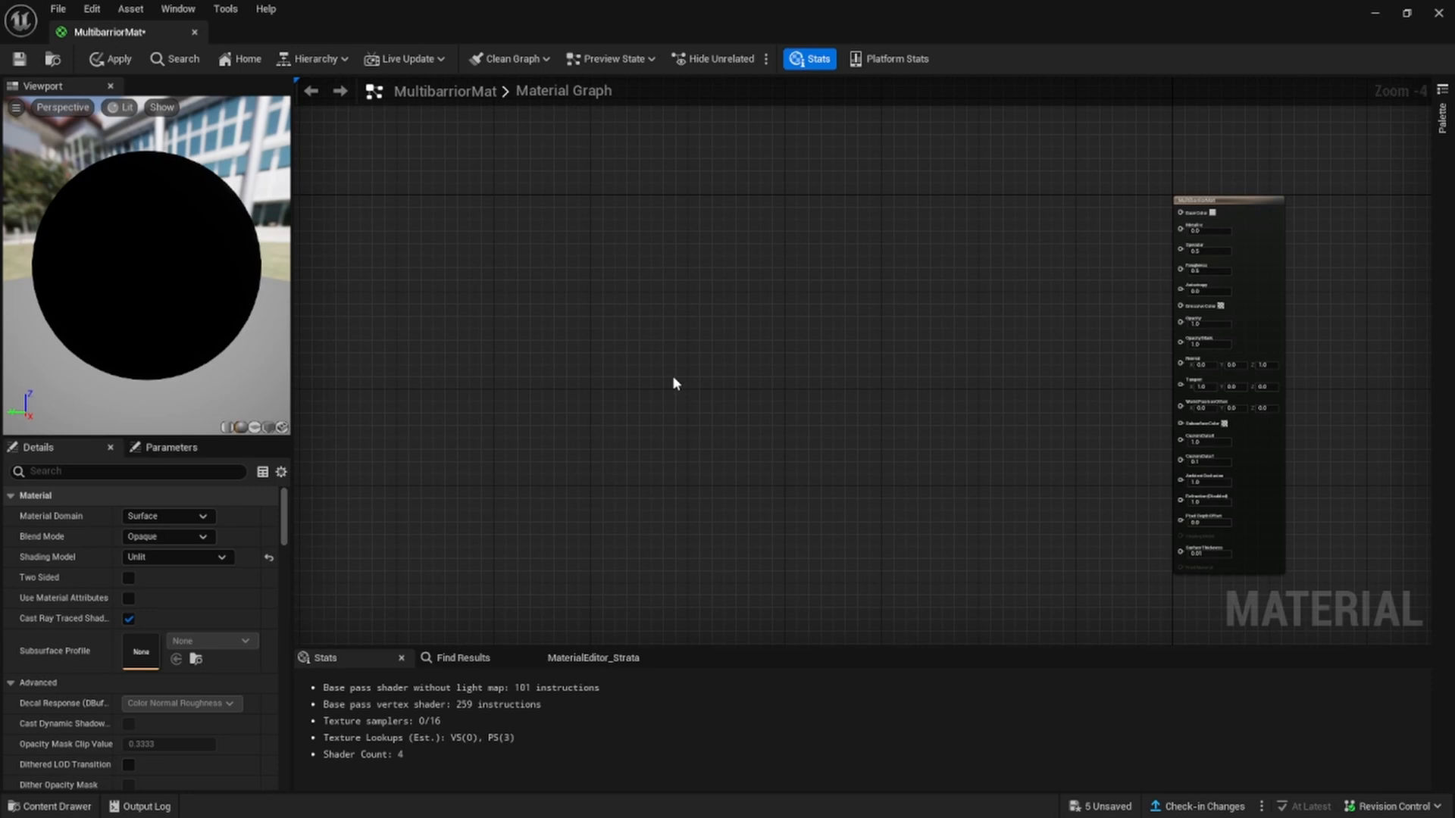
pyautogui.moveTo(640, 247)
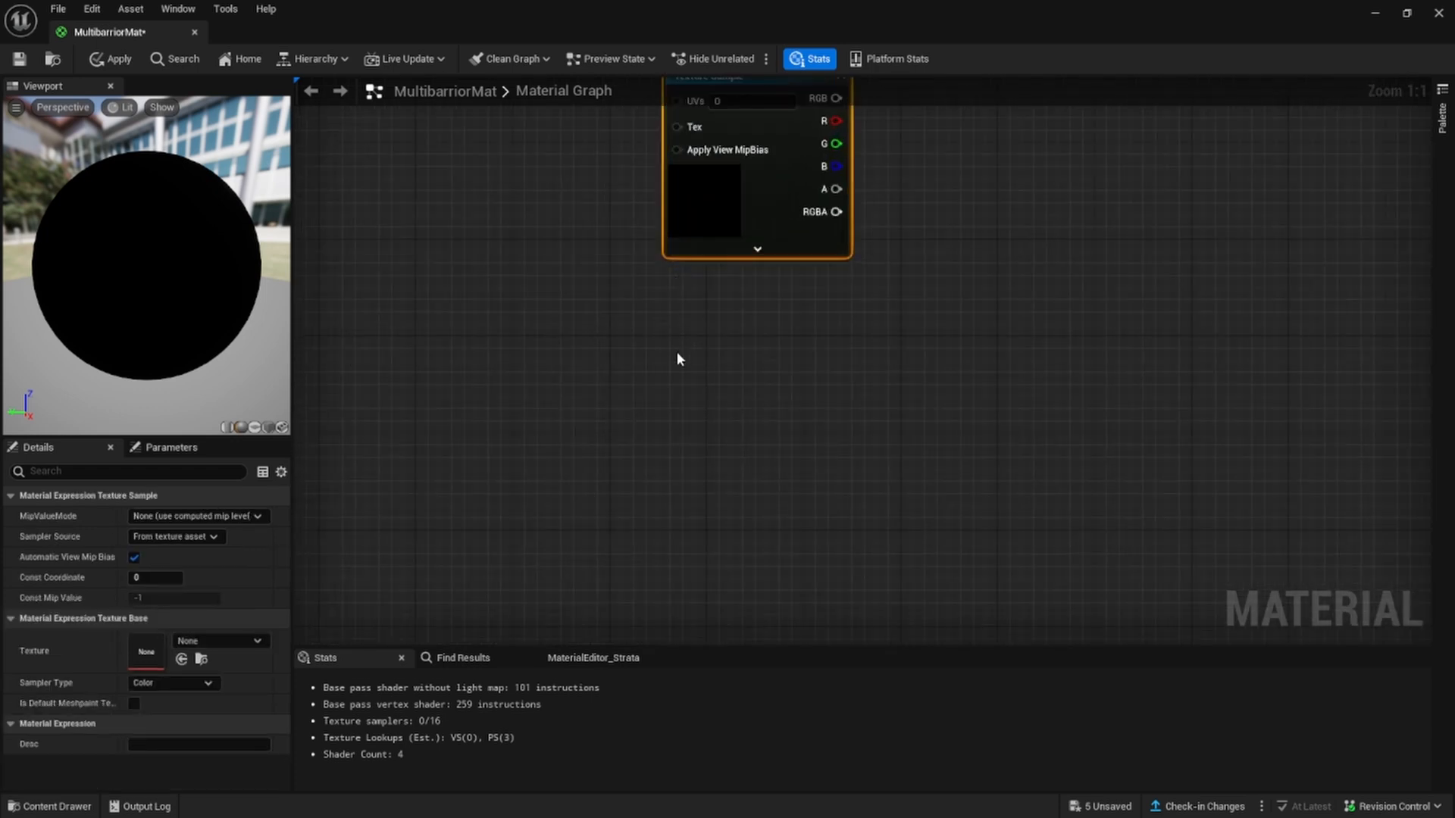
pyautogui.moveTo(680, 199)
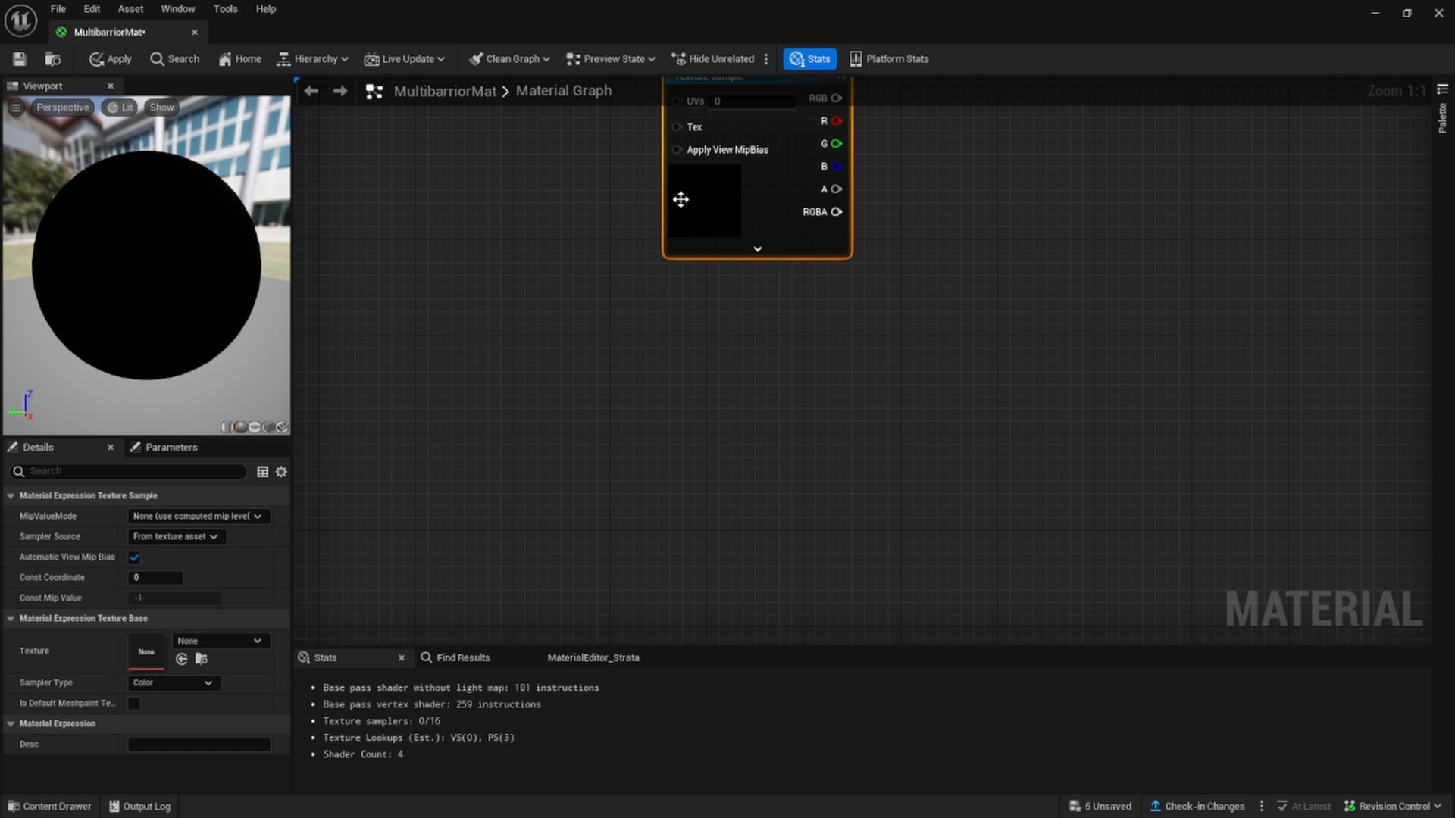
pyautogui.moveTo(679, 388)
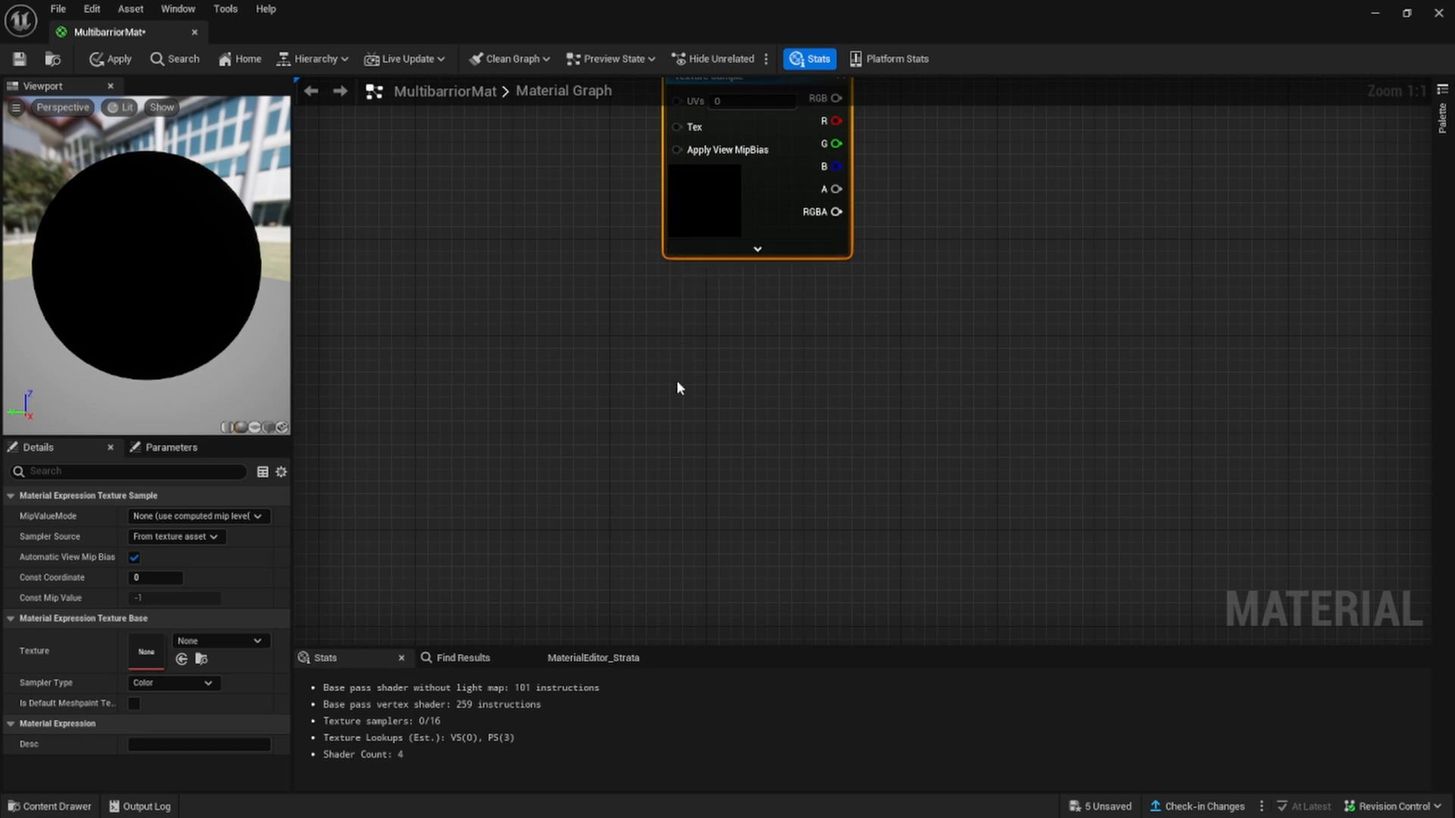
pyautogui.moveTo(737, 236)
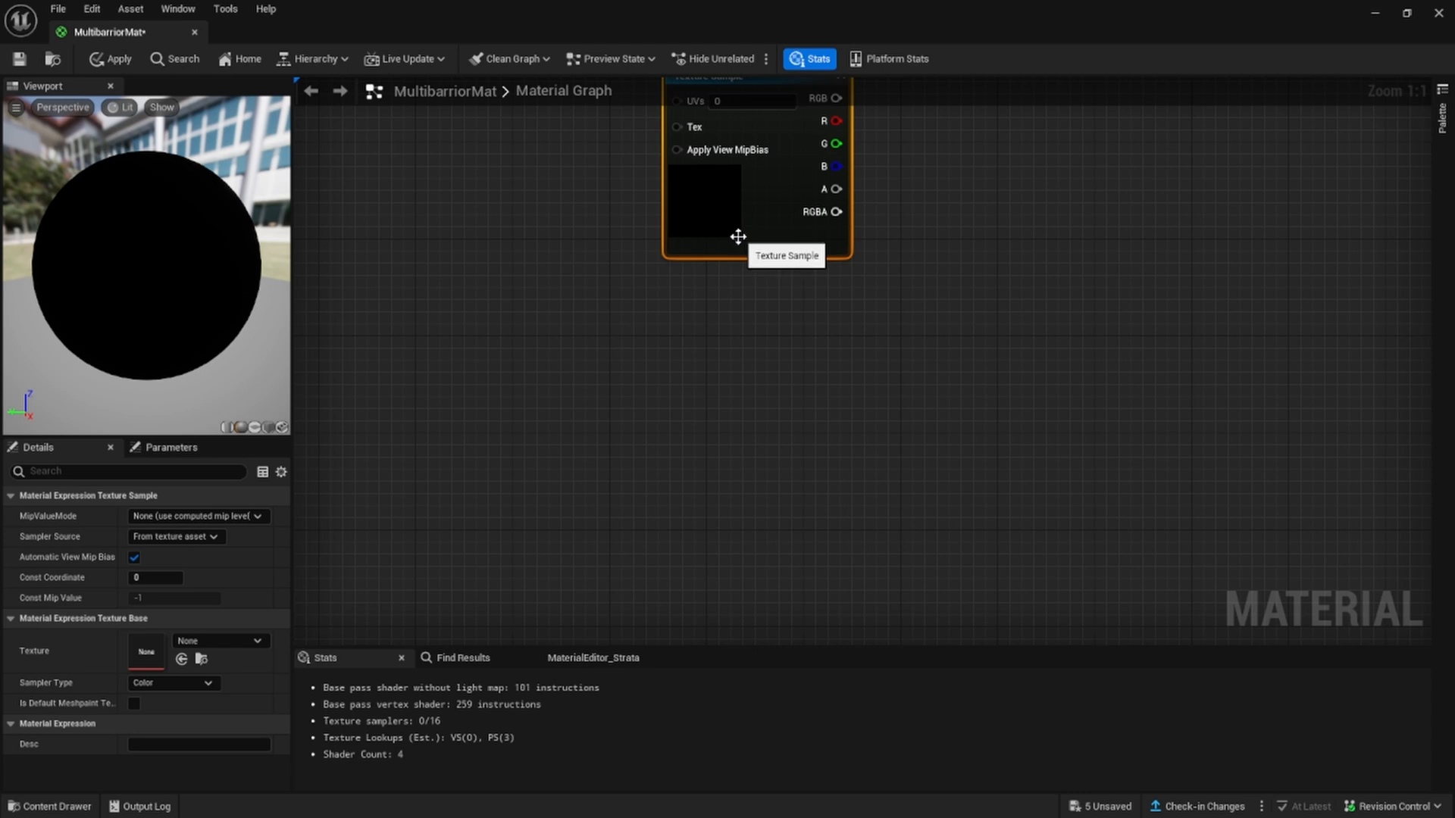
pyautogui.moveTo(719, 239)
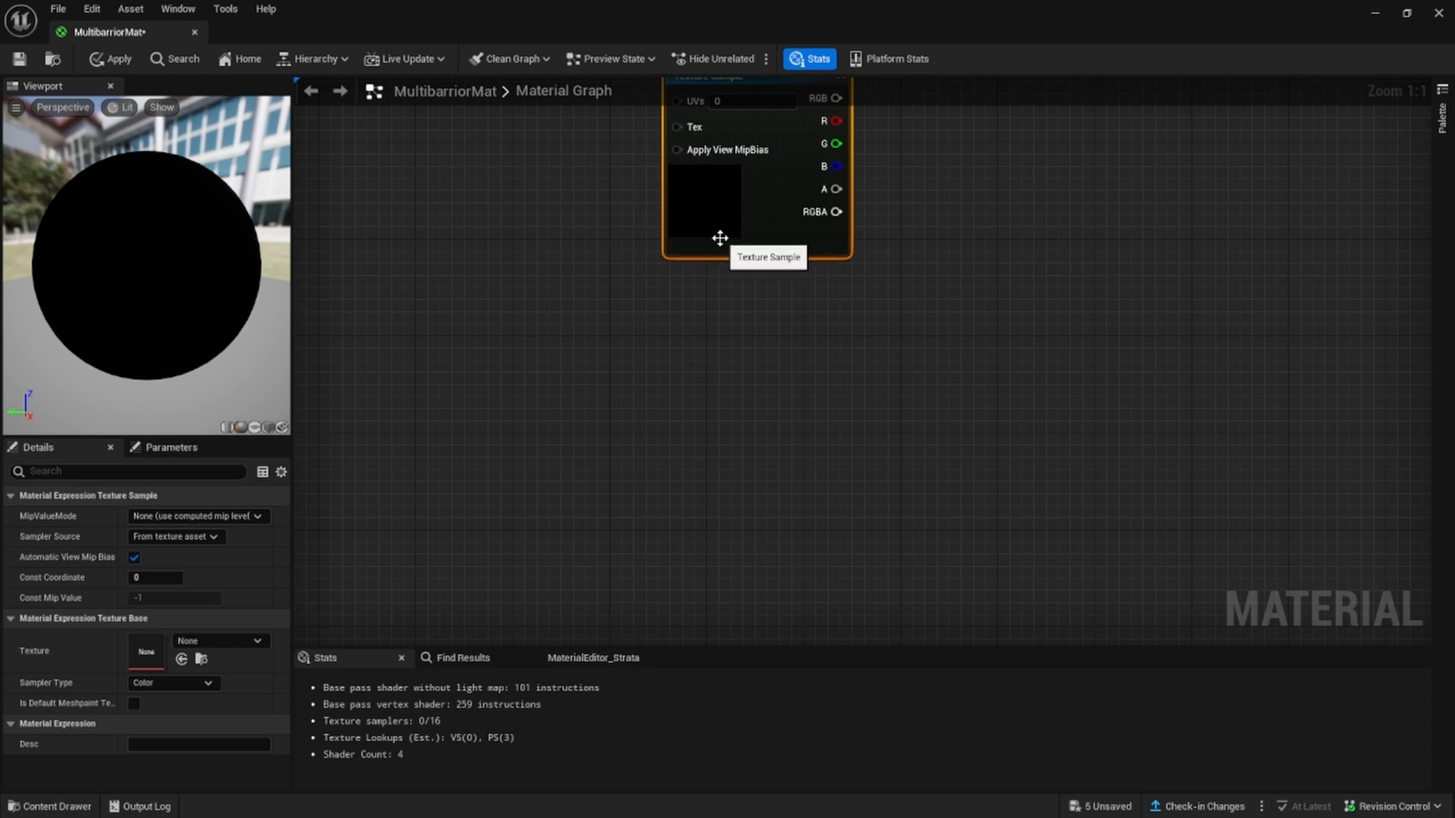
pyautogui.scroll(-3)
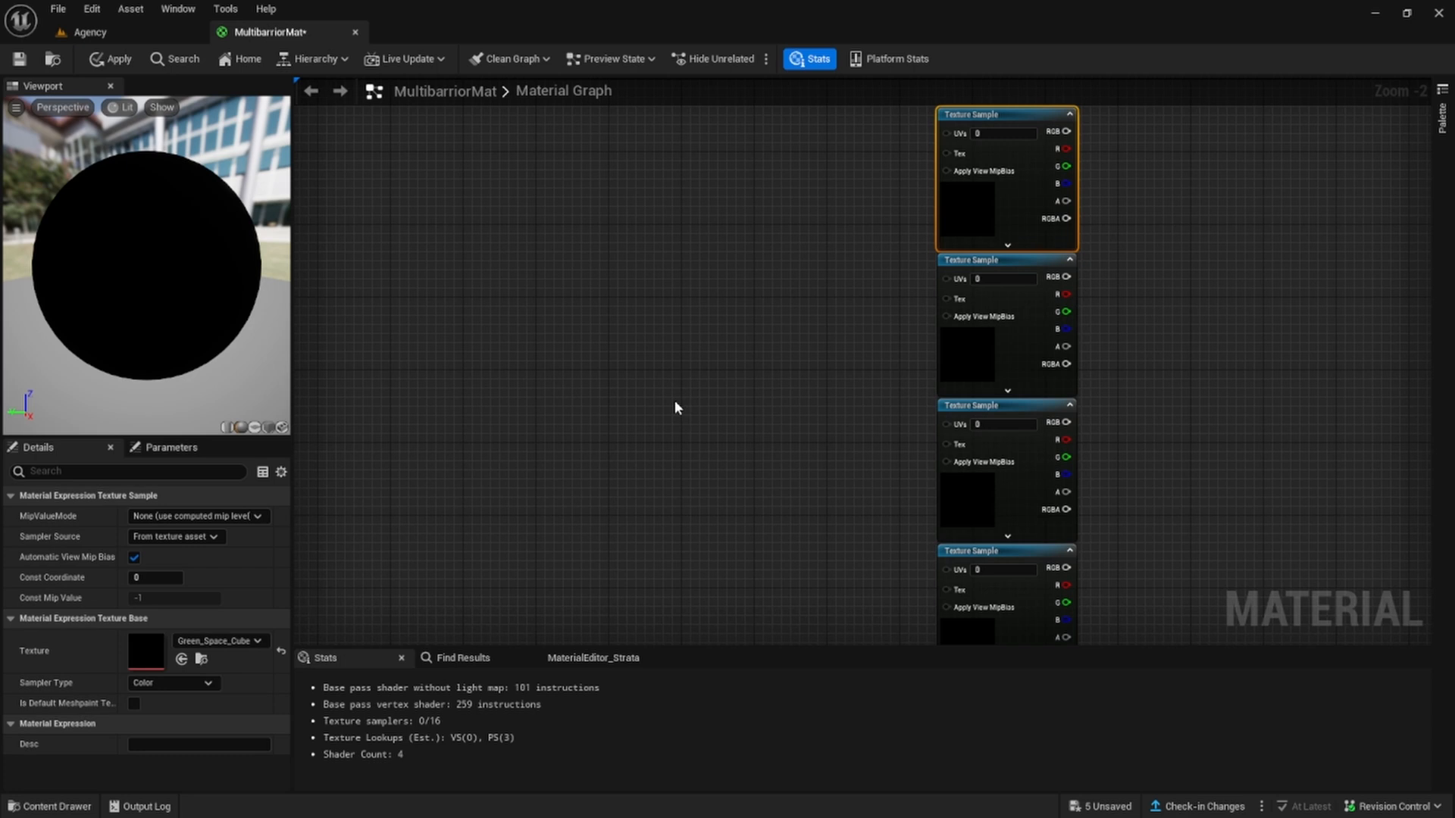
# Add a CameraVectorWS node and connect it to the UVs of all four Texture Samples
pyautogui.rightClick(676, 408)
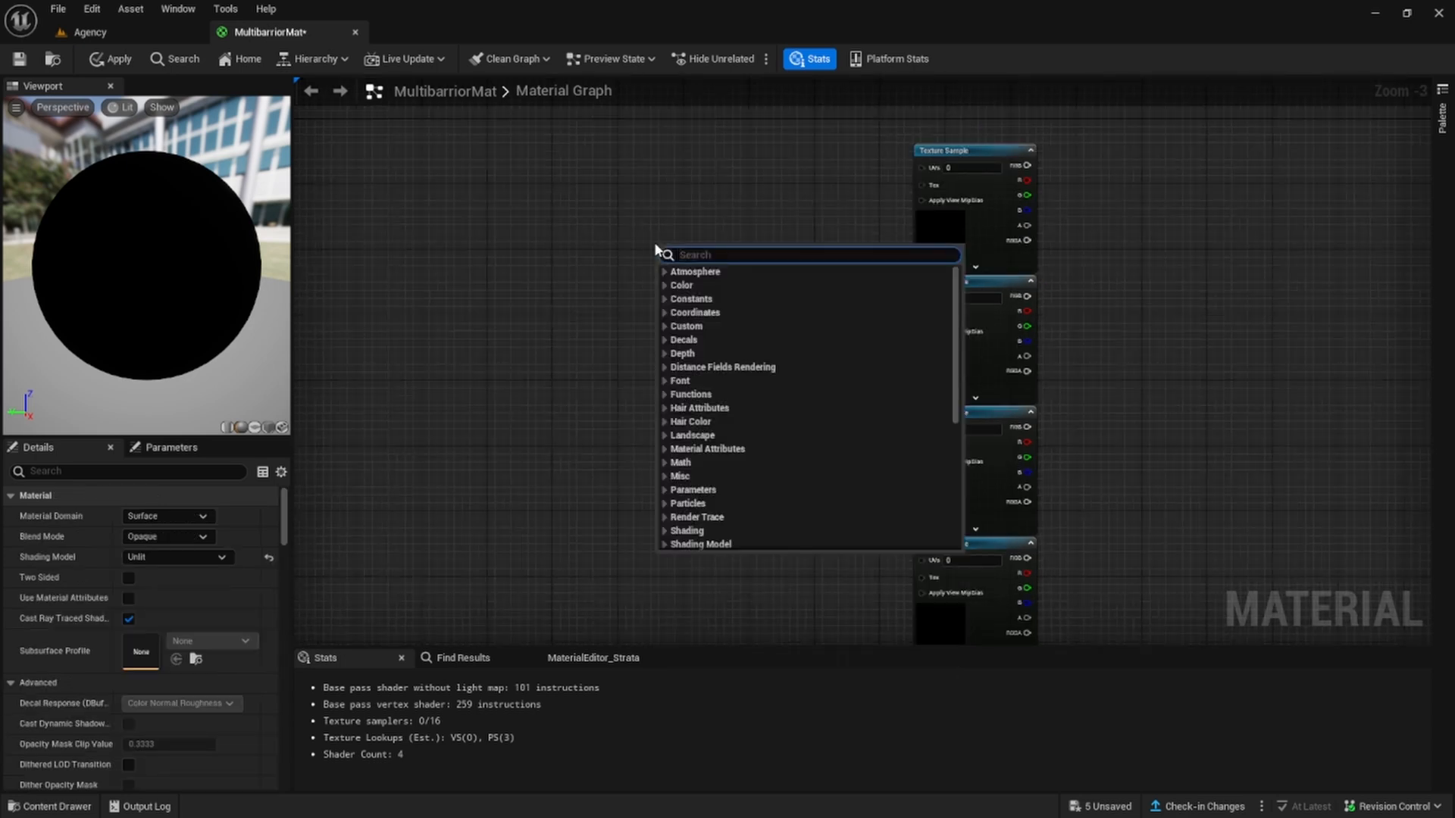
pyautogui.write('camer')
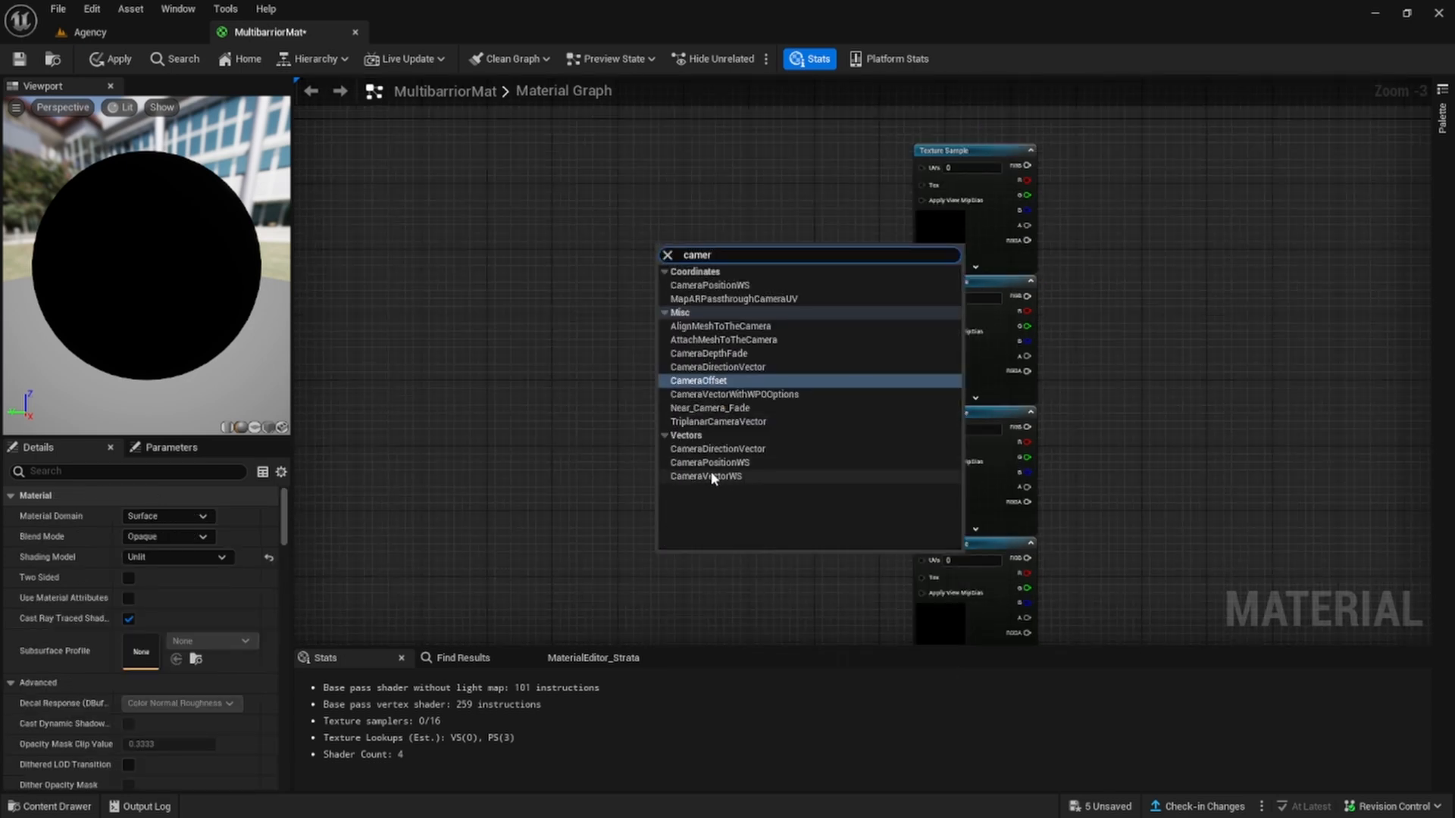
pyautogui.click(705, 476)
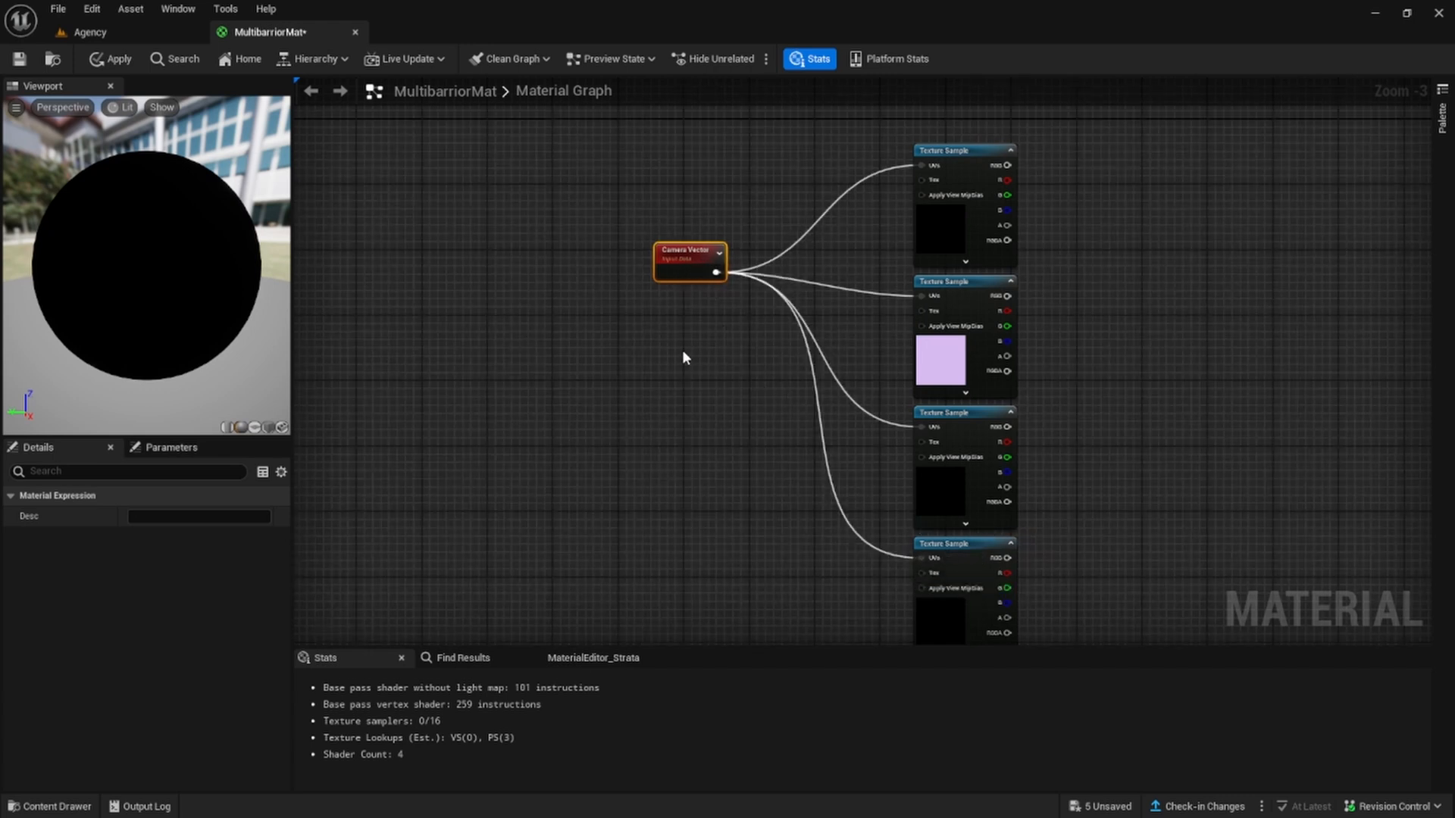
pyautogui.moveTo(669, 294)
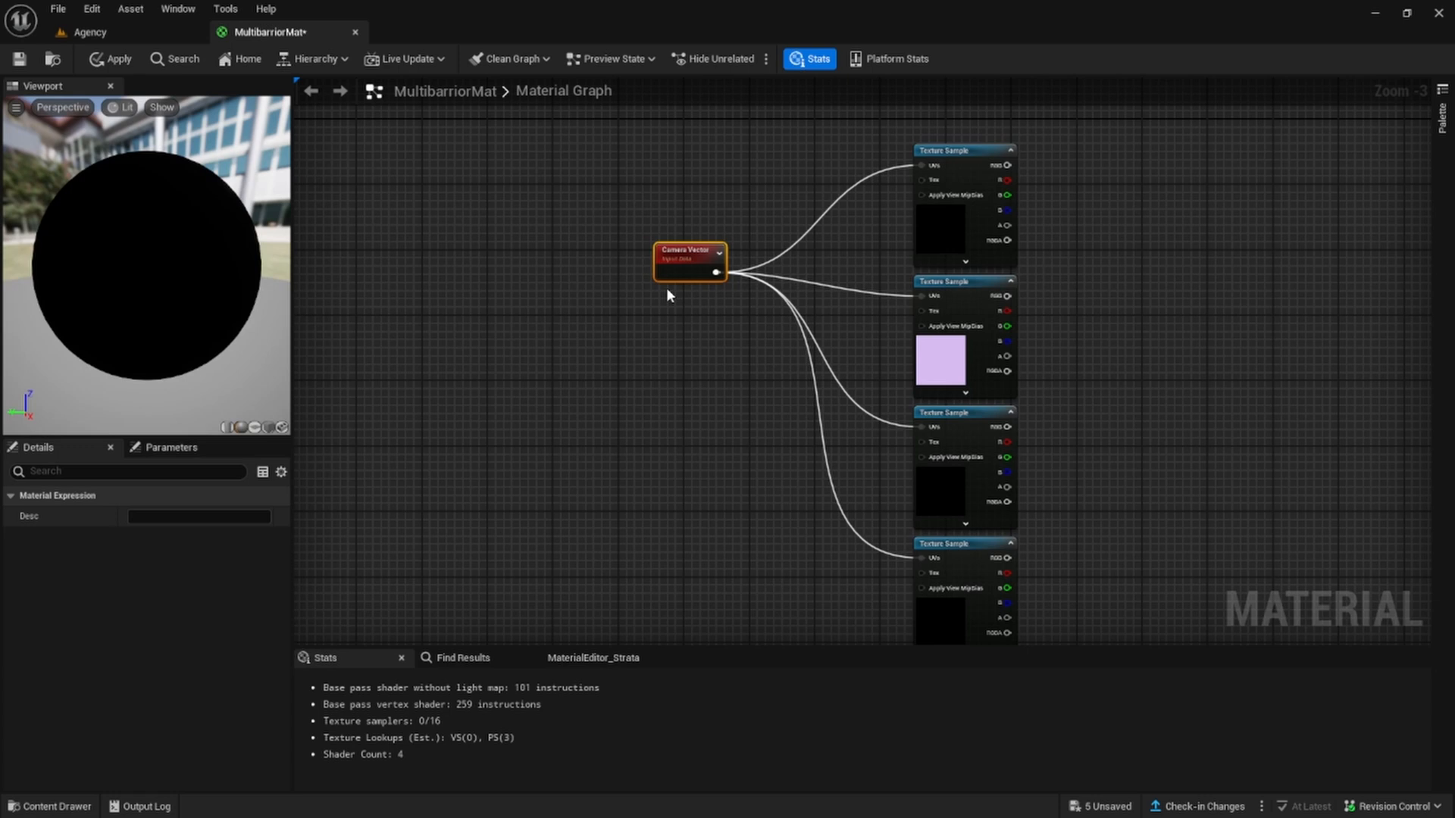
pyautogui.moveTo(689, 258); pyautogui.dragTo(666, 322)
pyautogui.write('s')
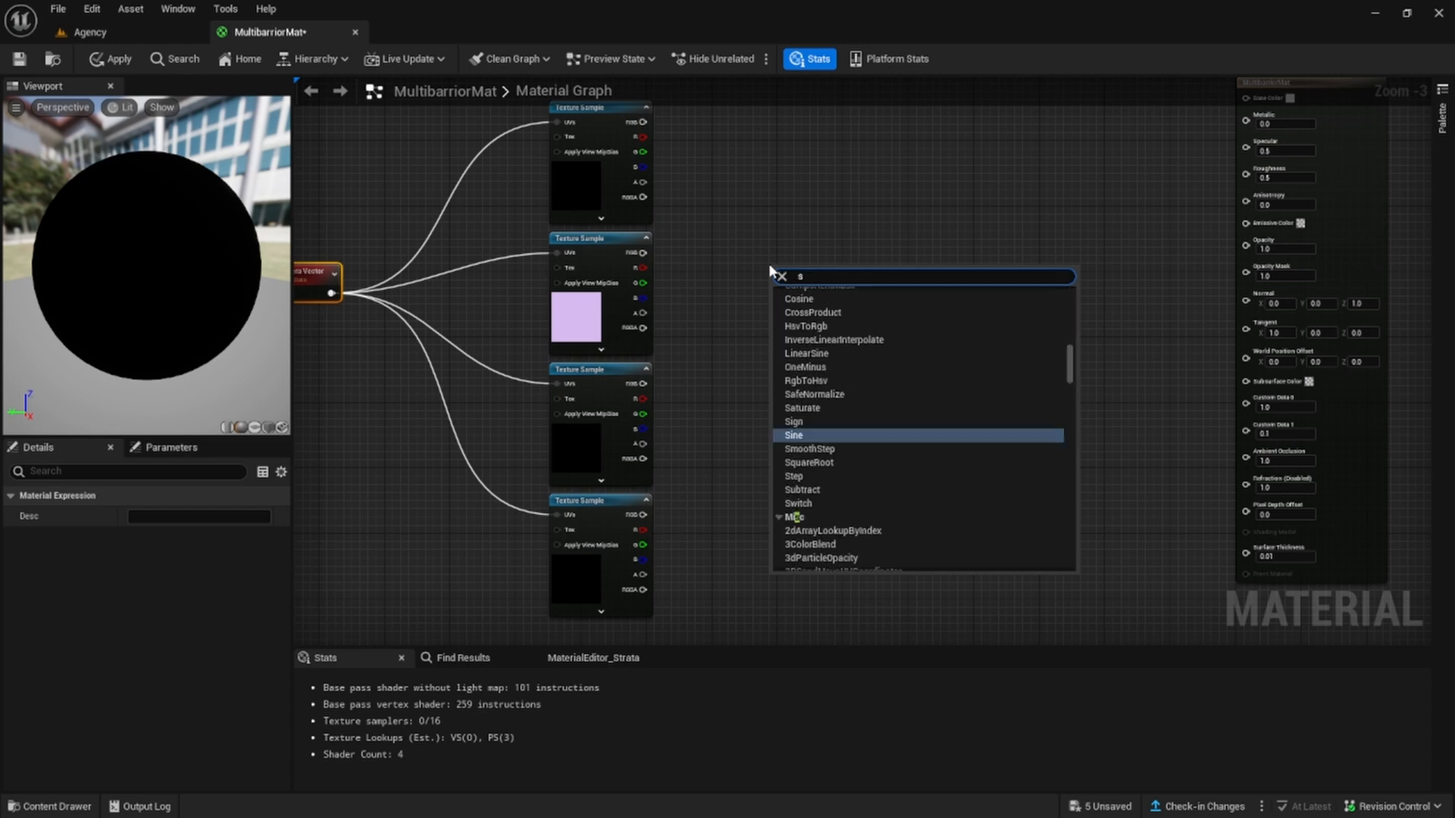
# Add StaticSwitchParameter nodes Barrior 1–4 fed by the textures, plus a blue Constant3Vector
pyautogui.write('tatic')
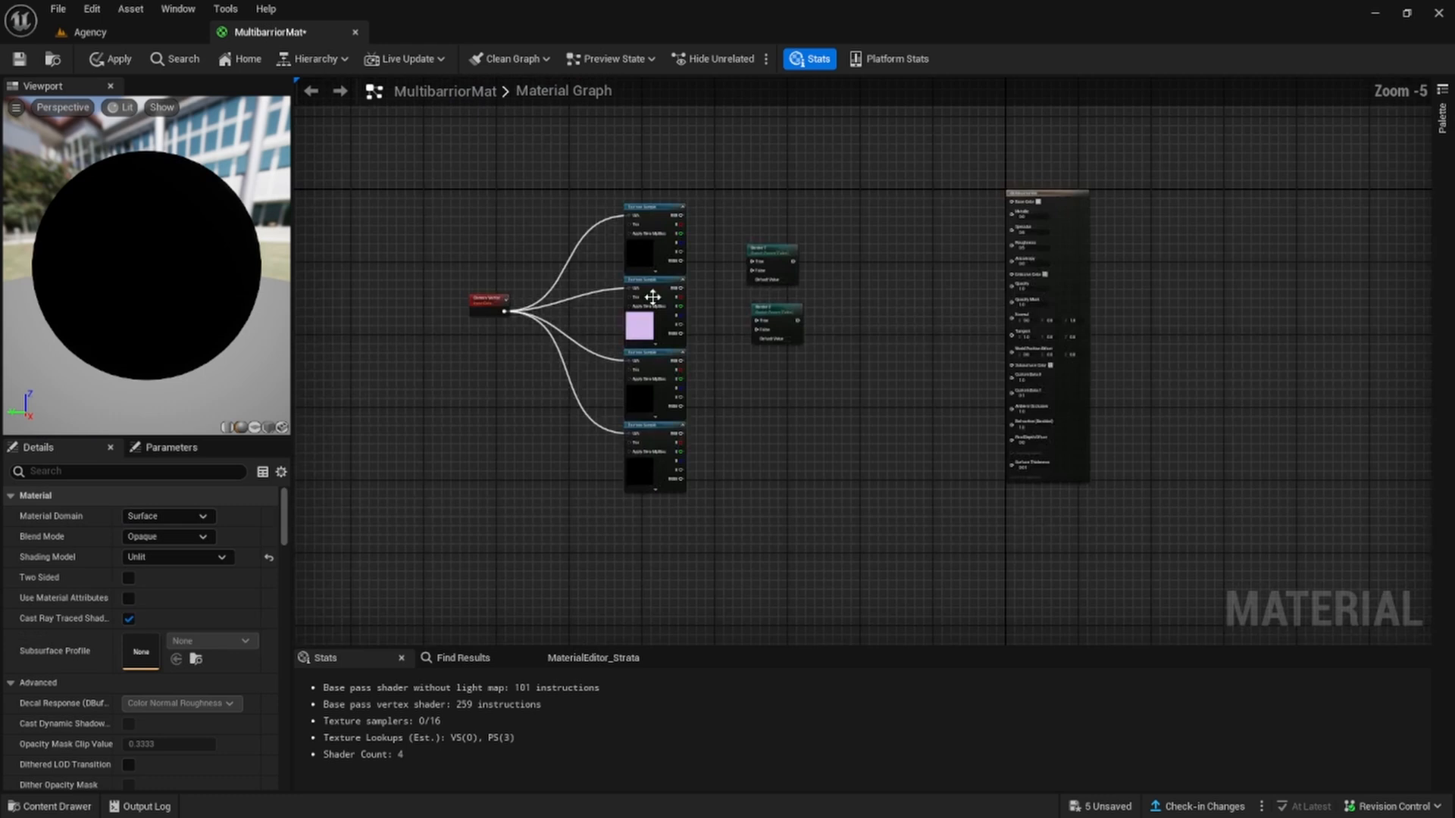
pyautogui.scroll(-3)
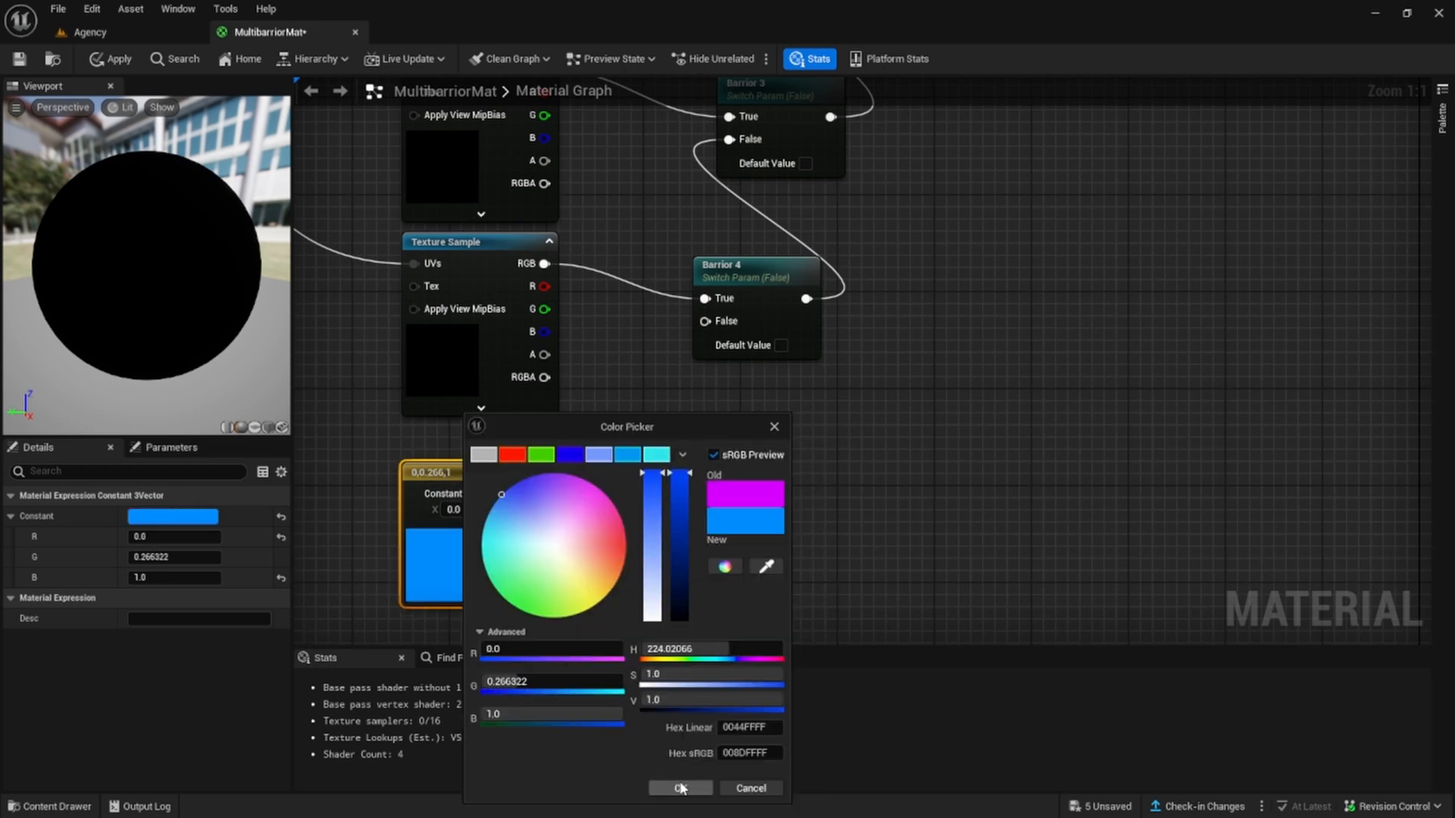
pyautogui.click(679, 788)
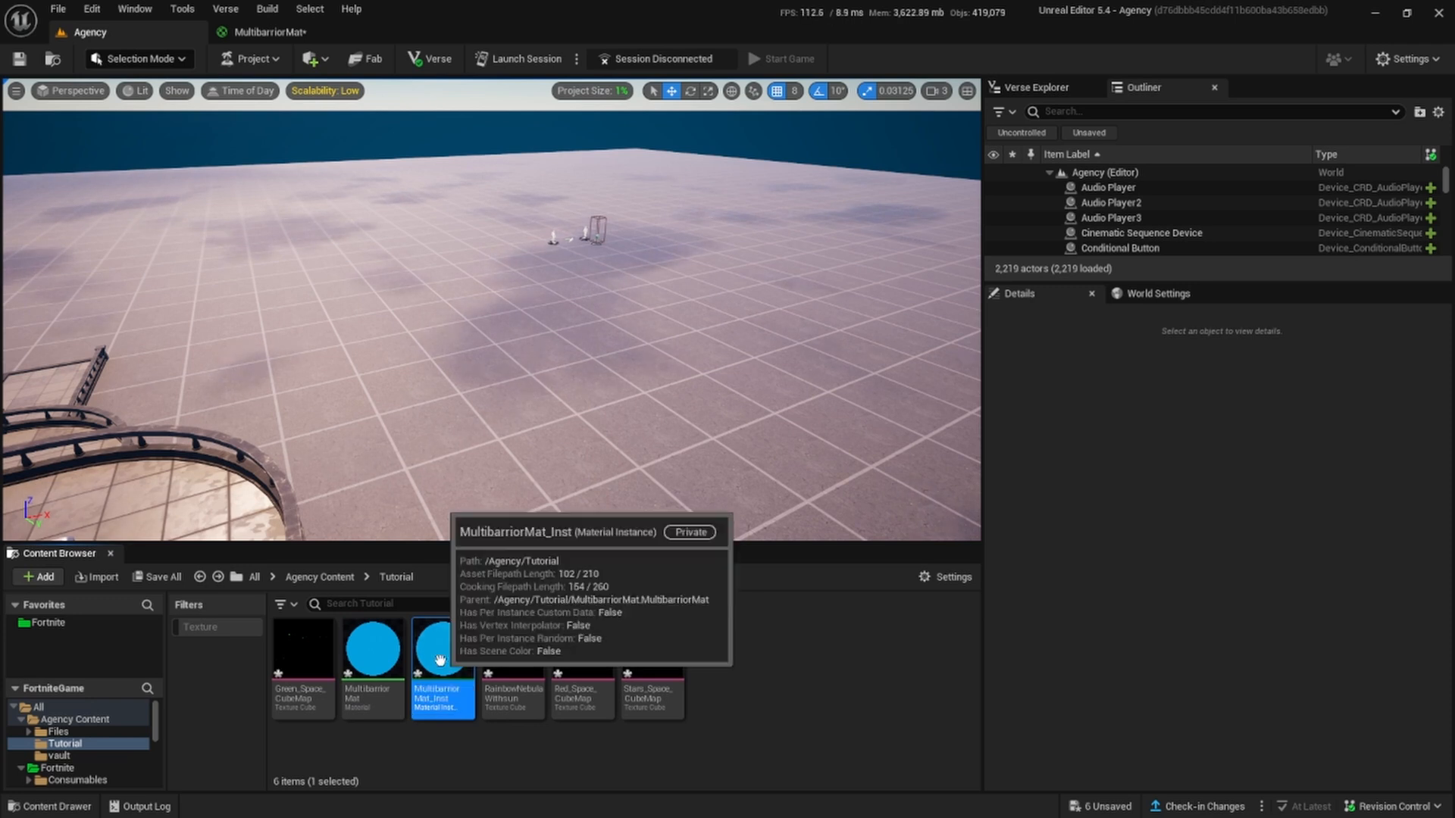
# Open MultibarriorMat_Inst from the Tutorial folder, then browse to the Fortnite folder
pyautogui.doubleClick(440, 657)
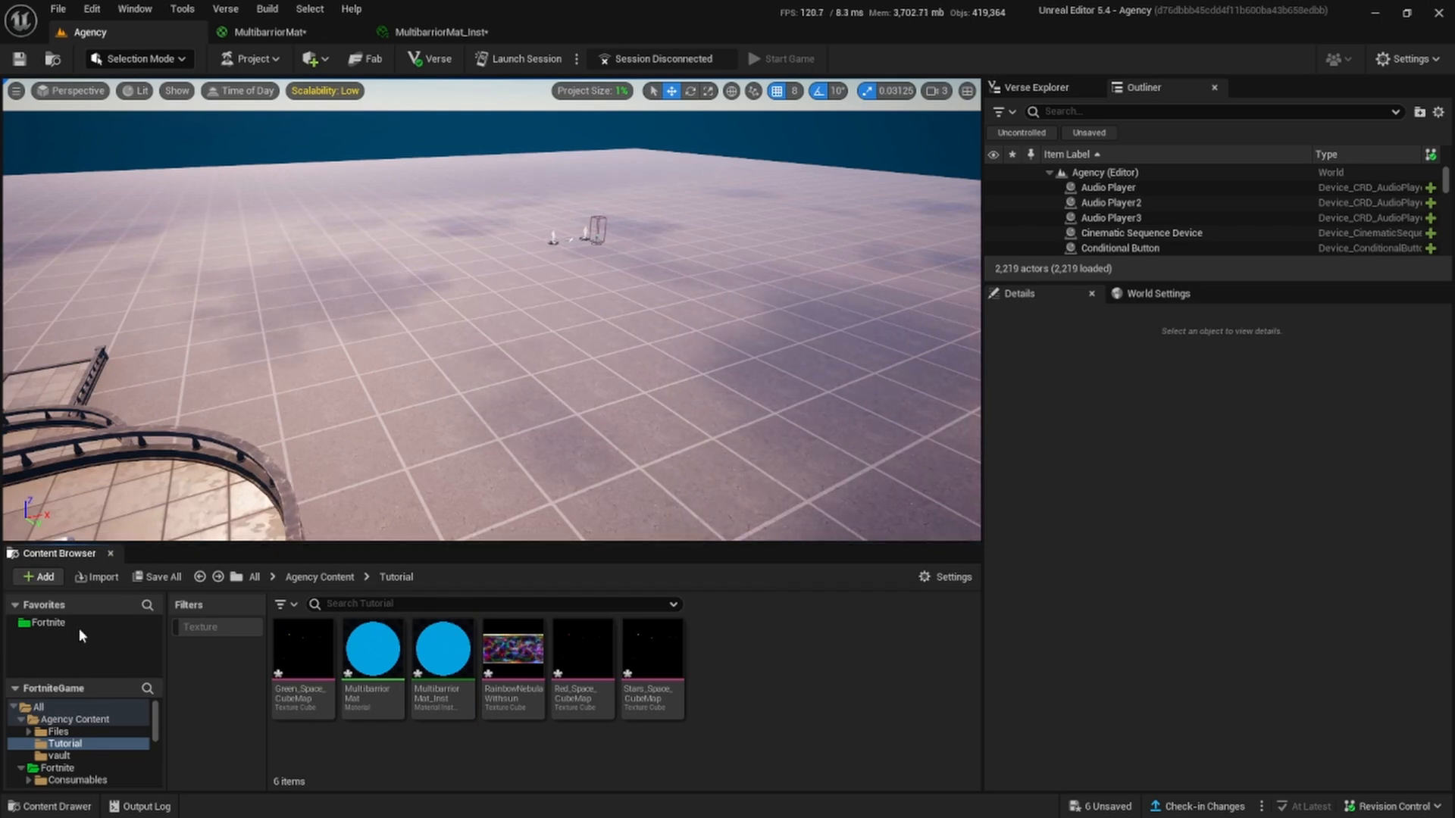
pyautogui.click(65, 747)
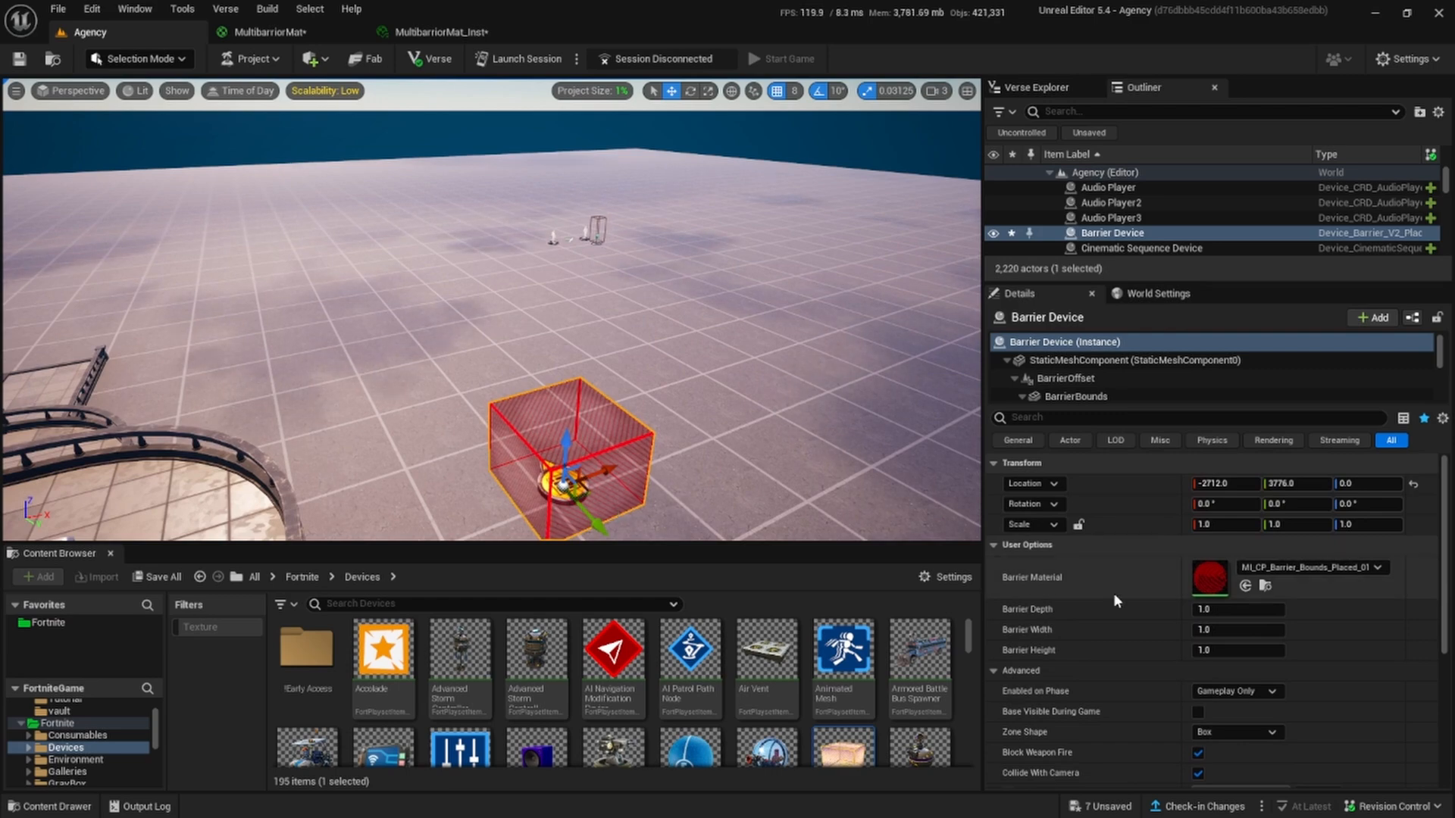
# Make the Barrier Device a size-2 hollow box using MultibarriorMat_Inst, then reopen that instance
pyautogui.write('4')
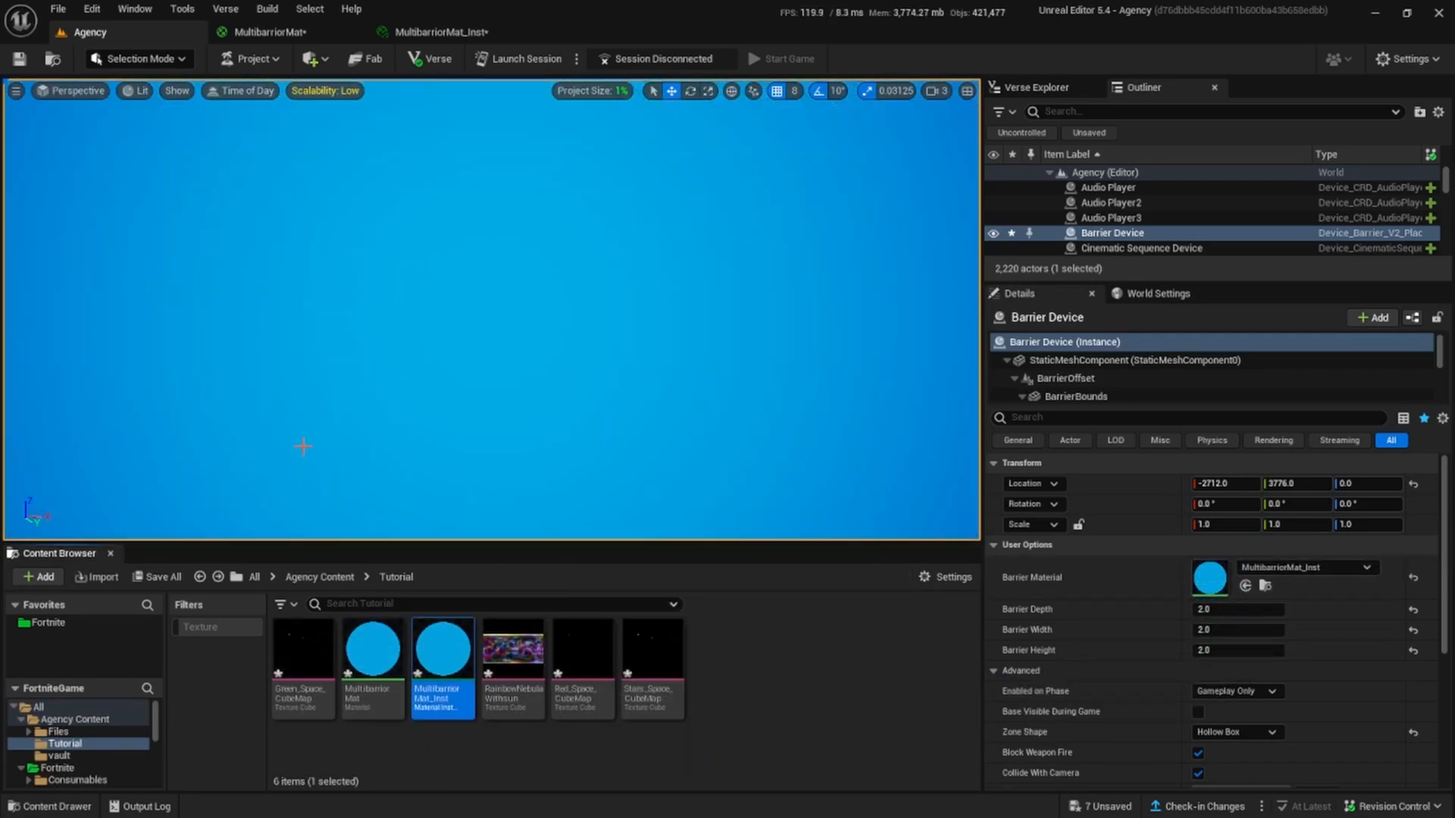
pyautogui.doubleClick(442, 650)
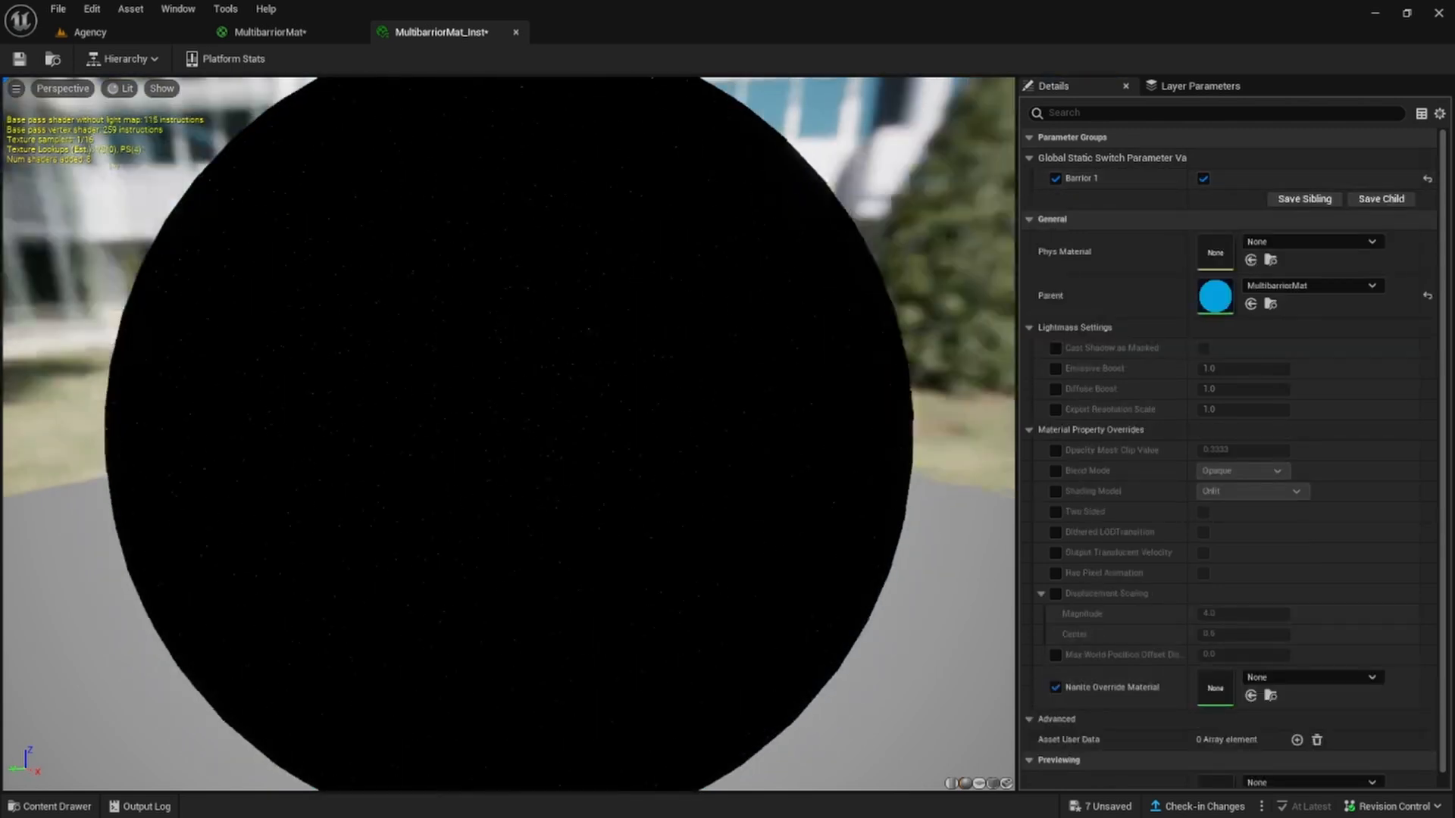
# Override the Barrior 1–4 static switches and turn on Barrior 4 for the starry texture
pyautogui.click(1203, 179)
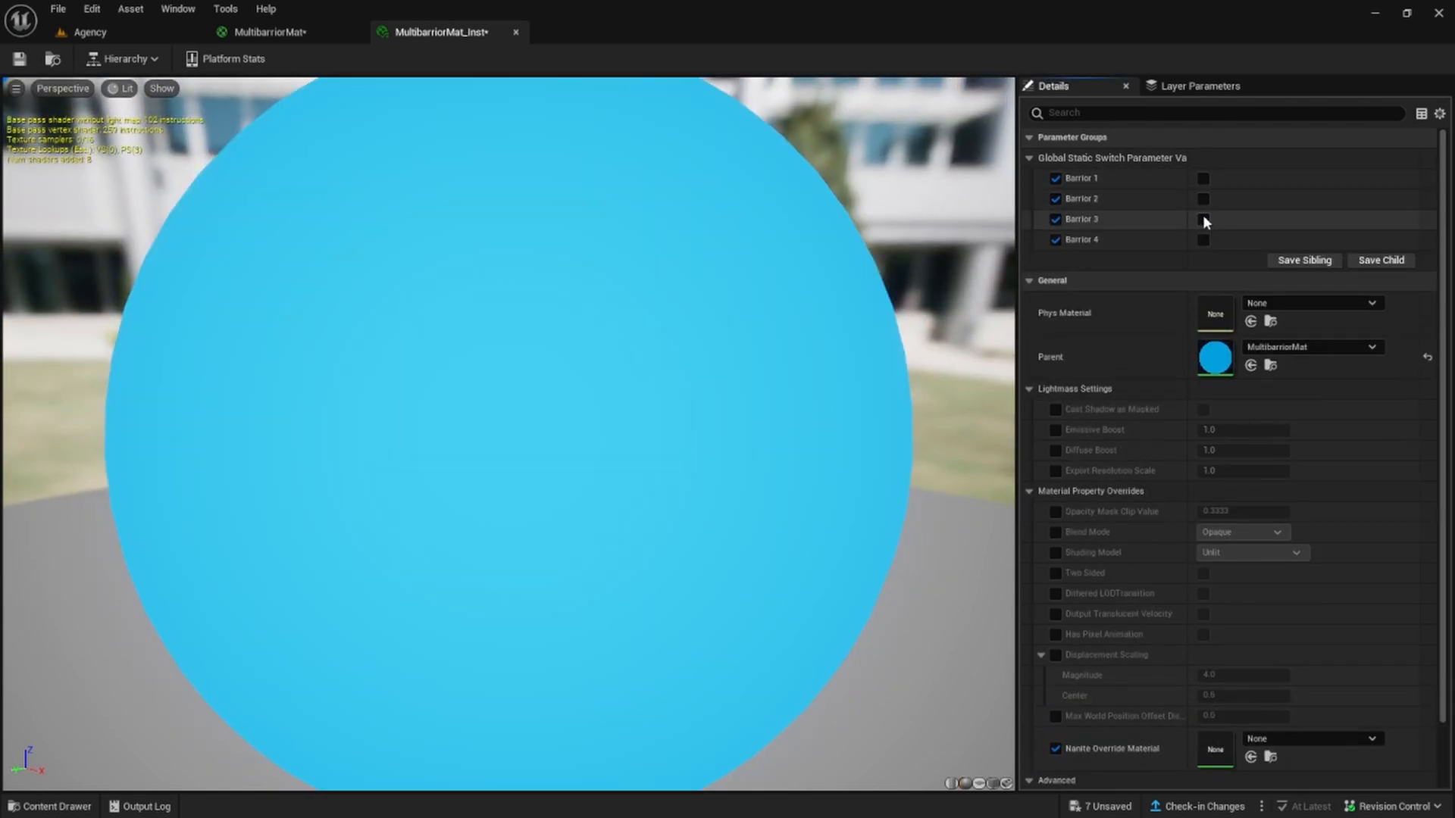
pyautogui.click(1202, 239)
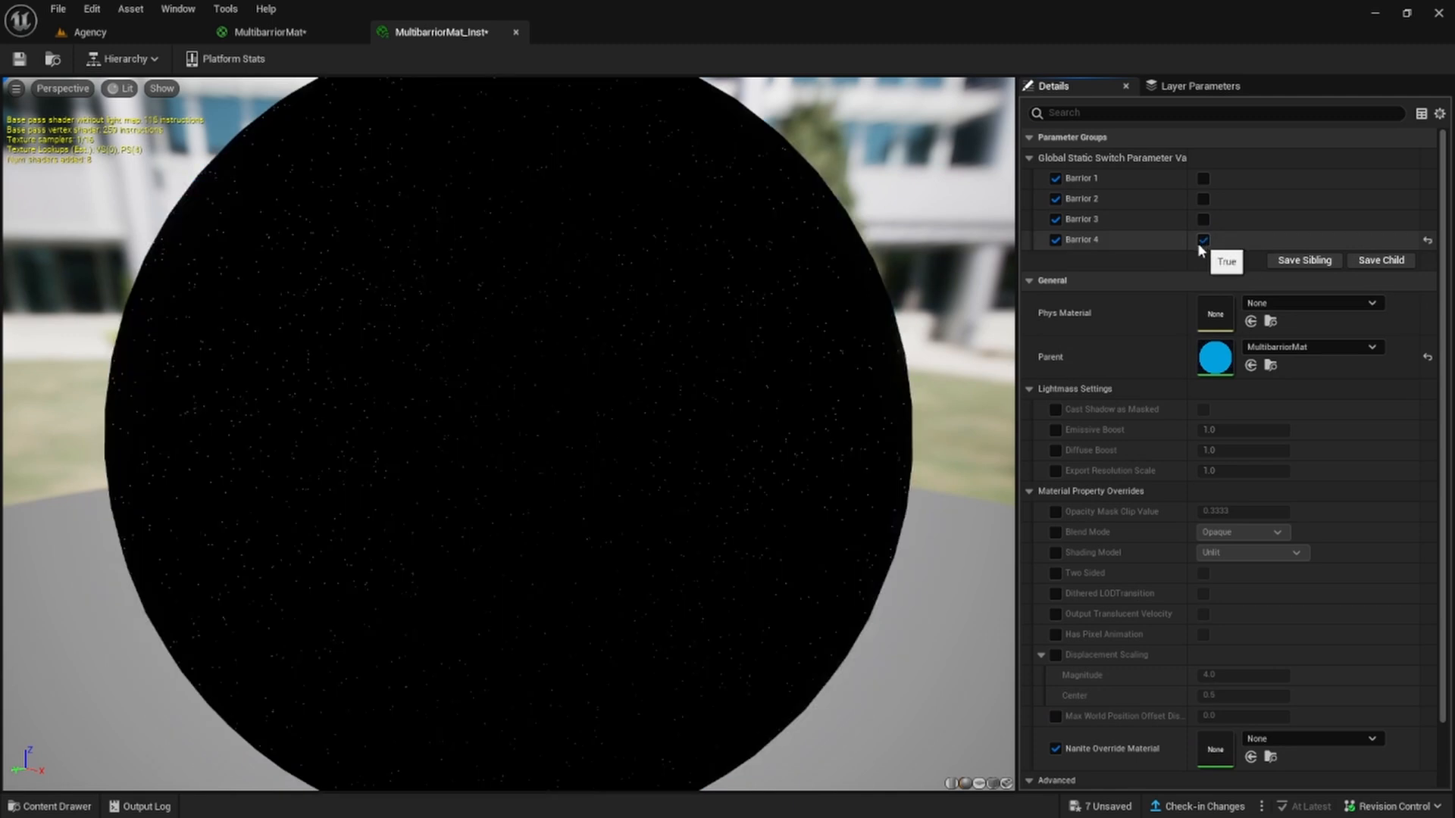